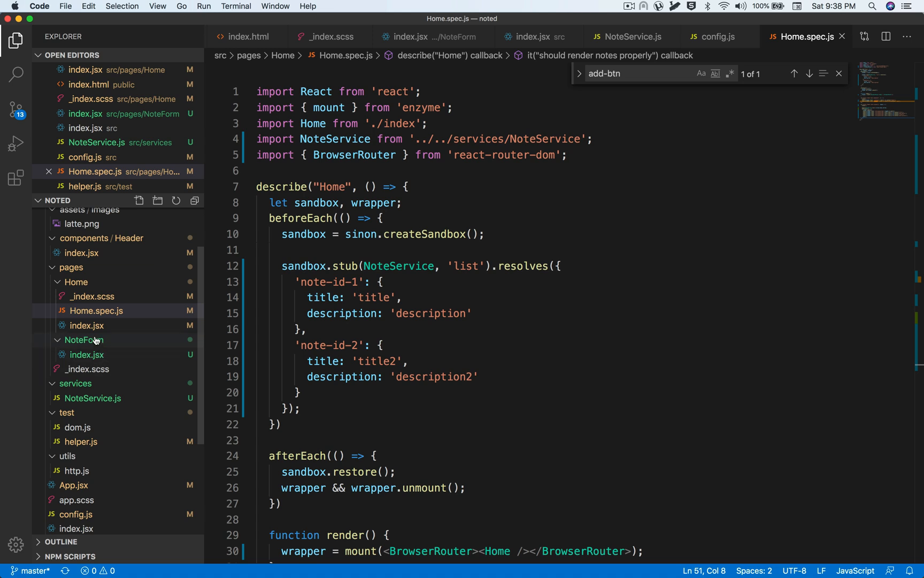
- Paste a copy of Home.spec.js into the NoteForm folder and rename its suite to NoteForm
{"action": "left_click", "coordinate": [83, 340]}
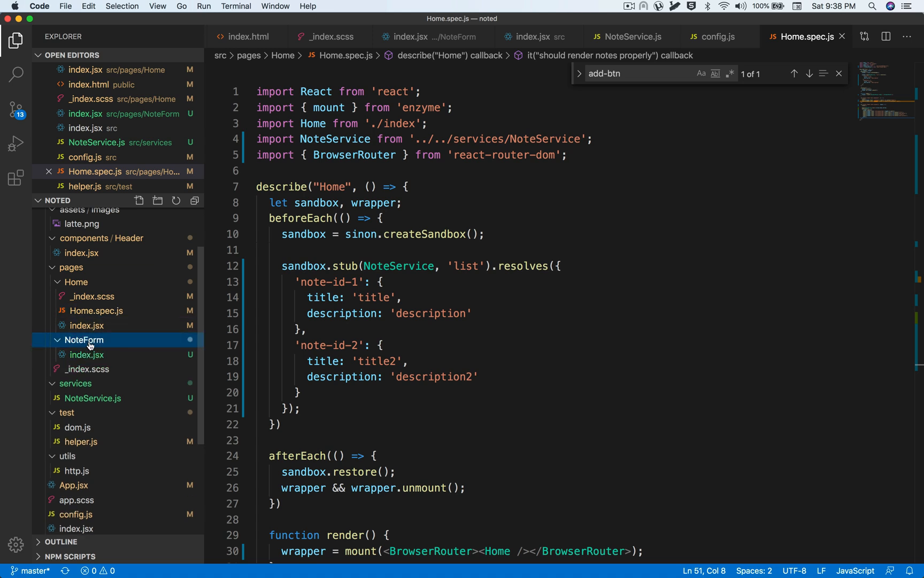
{"action": "right_click", "coordinate": [84, 340]}
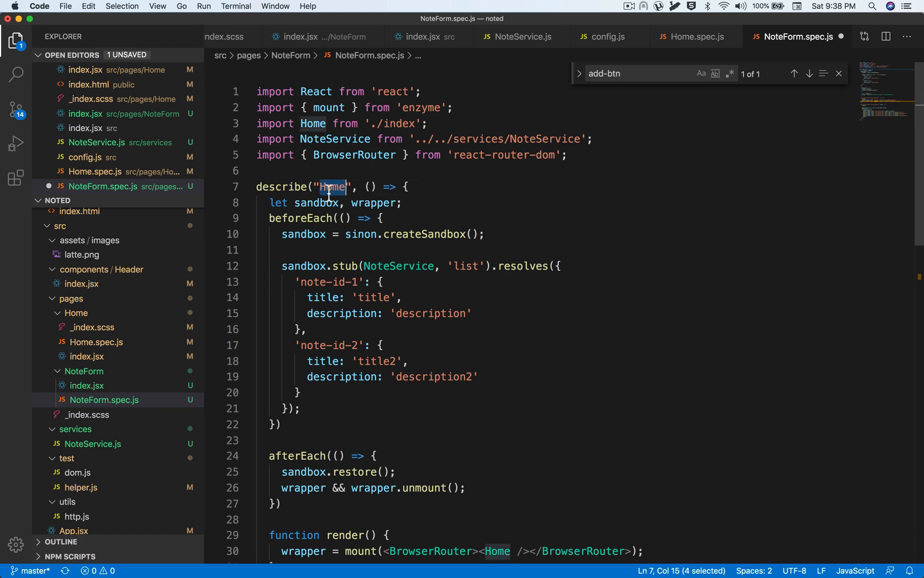
{"action": "type", "text": "NoteForm"}
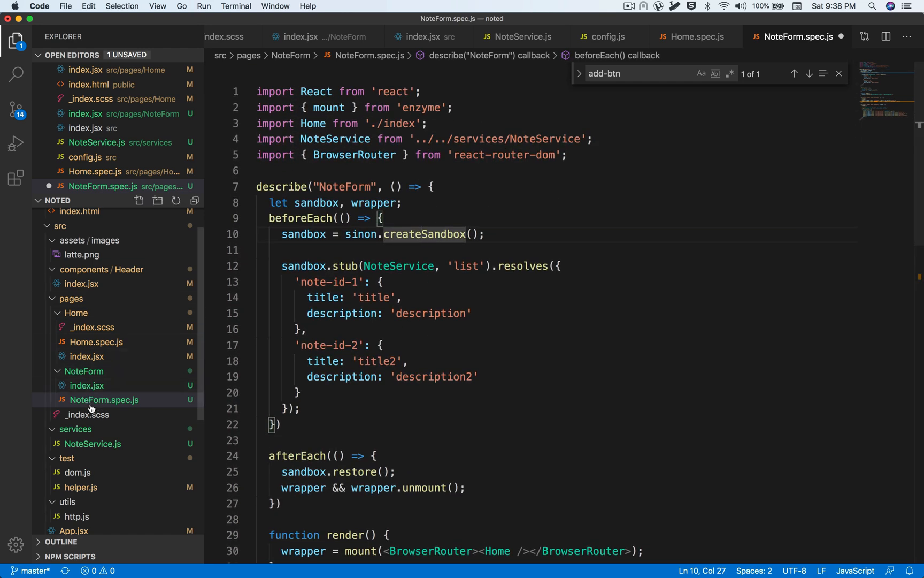
{"action": "left_click", "coordinate": [86, 385]}
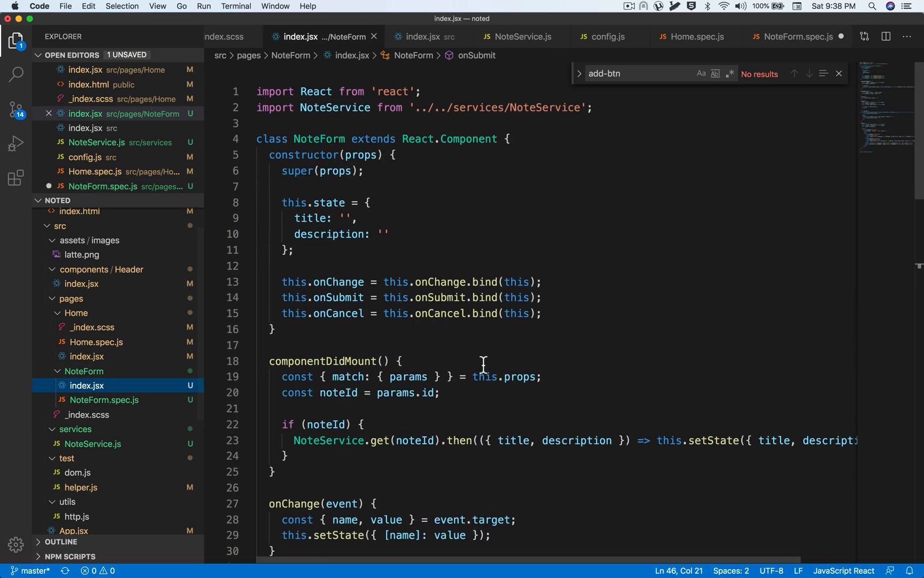
{"action": "scroll", "scroll_direction": "down", "scroll_amount": 3}
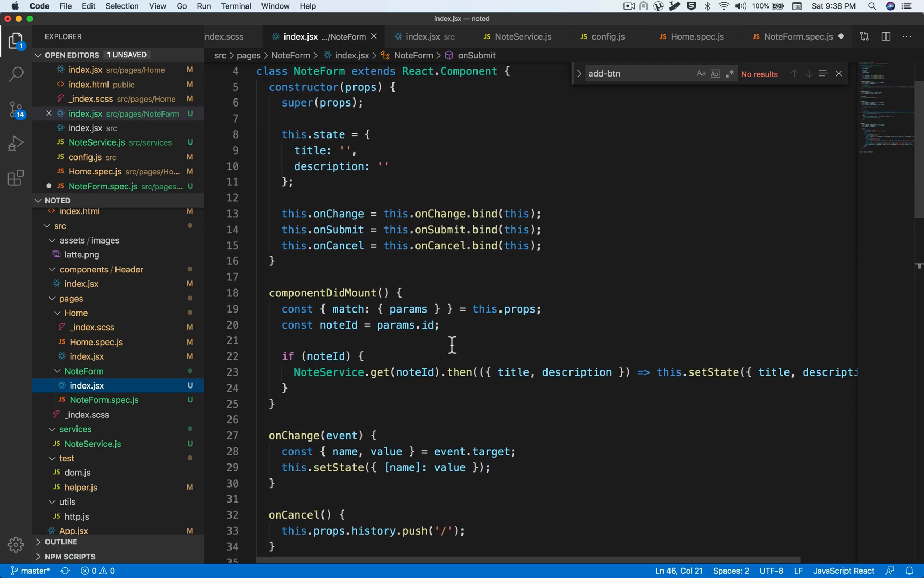
{"action": "scroll", "scroll_direction": "down", "scroll_amount": 3}
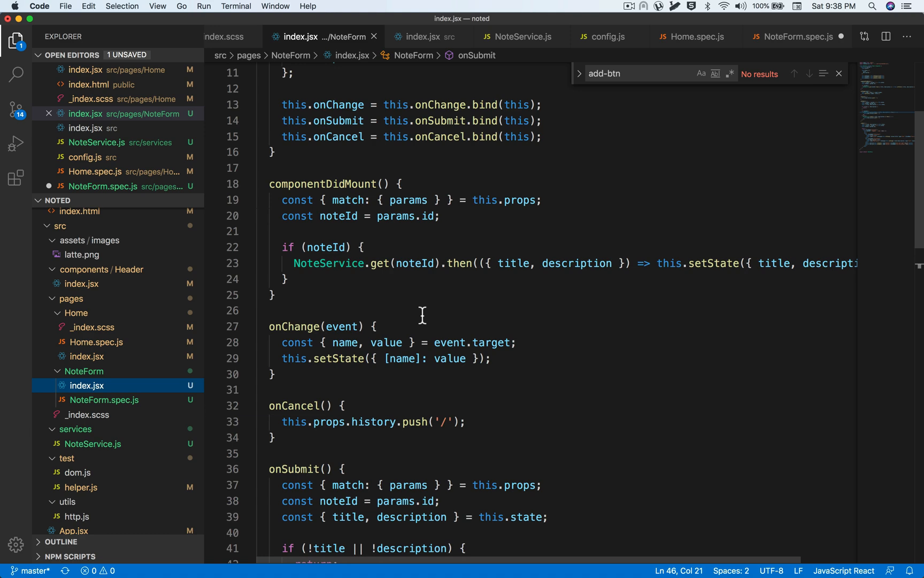
{"action": "scroll", "scroll_direction": "down", "scroll_amount": 3}
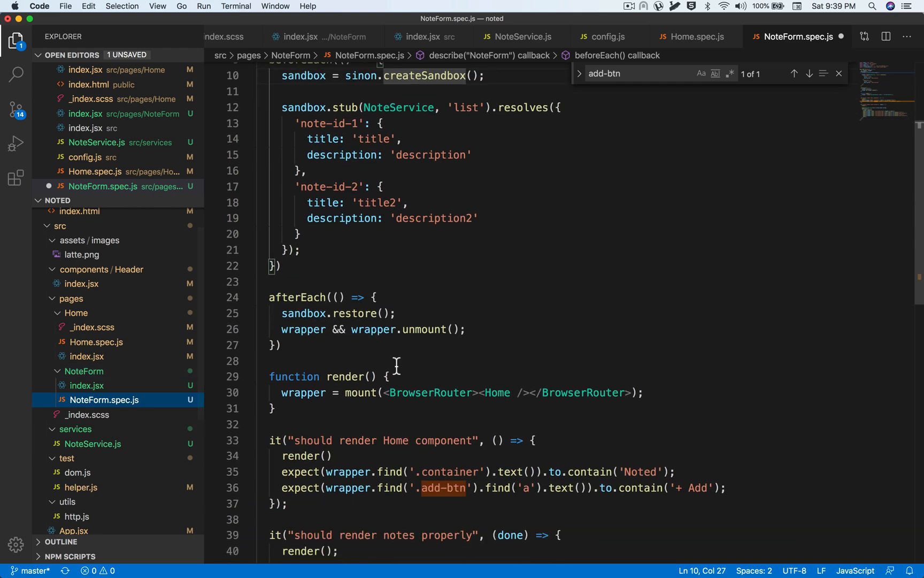
- Write describe('create') with it('should render the inputs properly') rendering <NoteForm /> instead of Home
{"action": "type", "text": "describe('"}
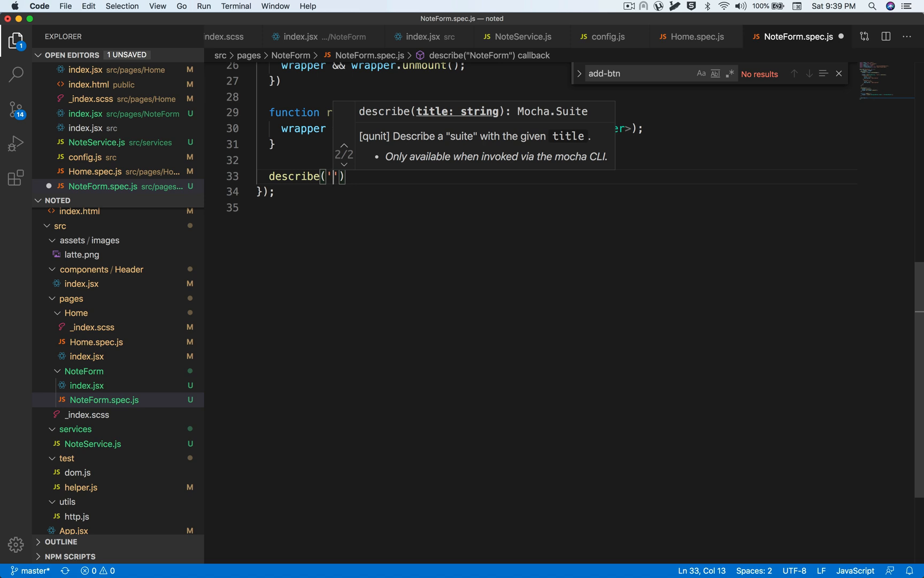
{"action": "type", "text": "create"}
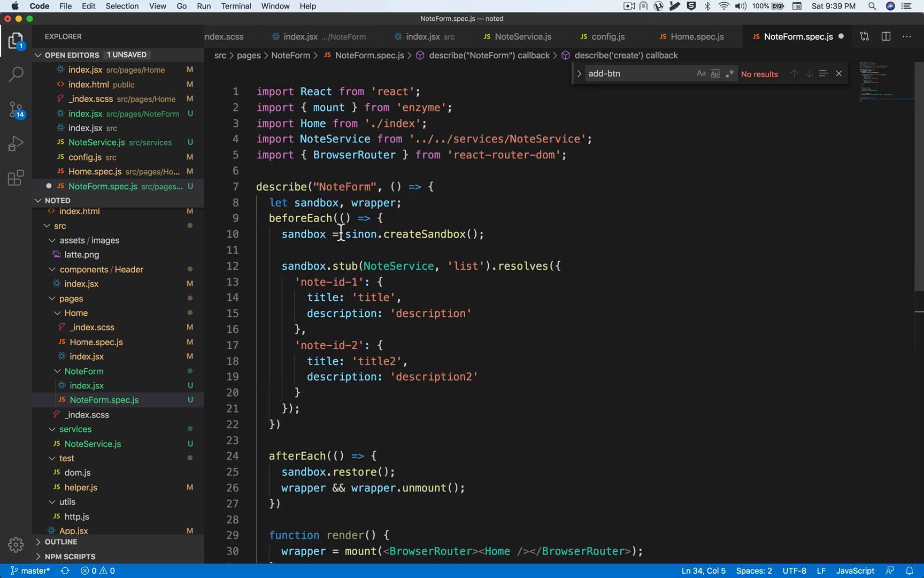
{"action": "scroll", "scroll_direction": "down", "scroll_amount": 3}
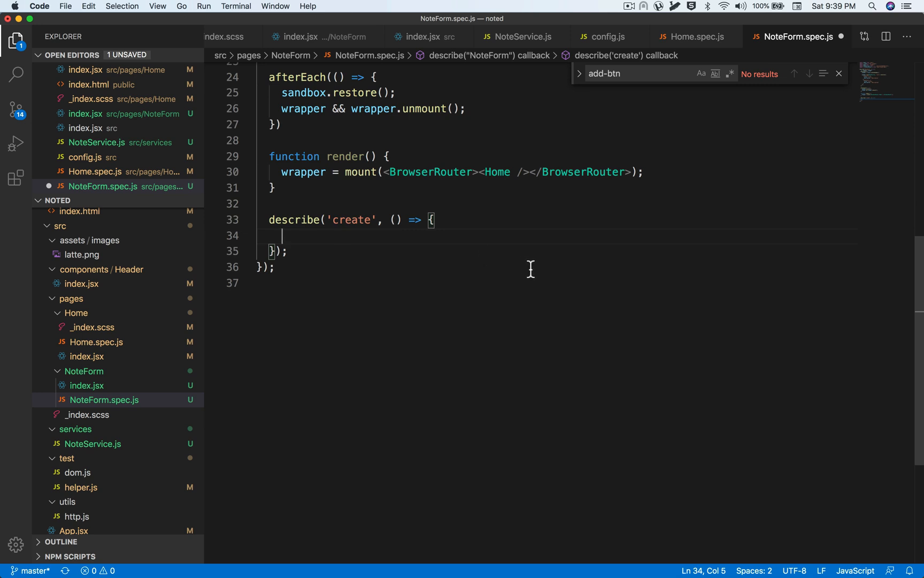
{"action": "type", "text": "it('should ');"}
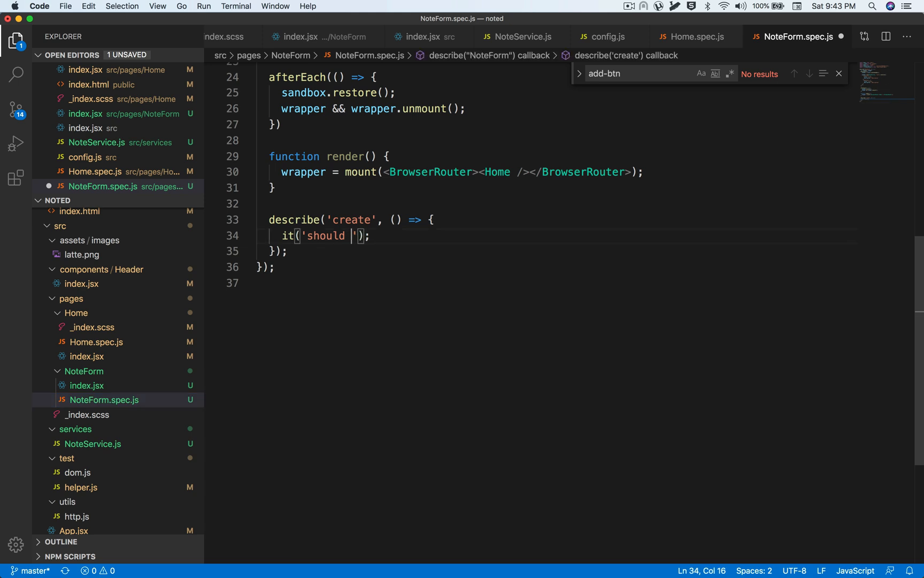
{"action": "type", "text": "render the inputs properly"}
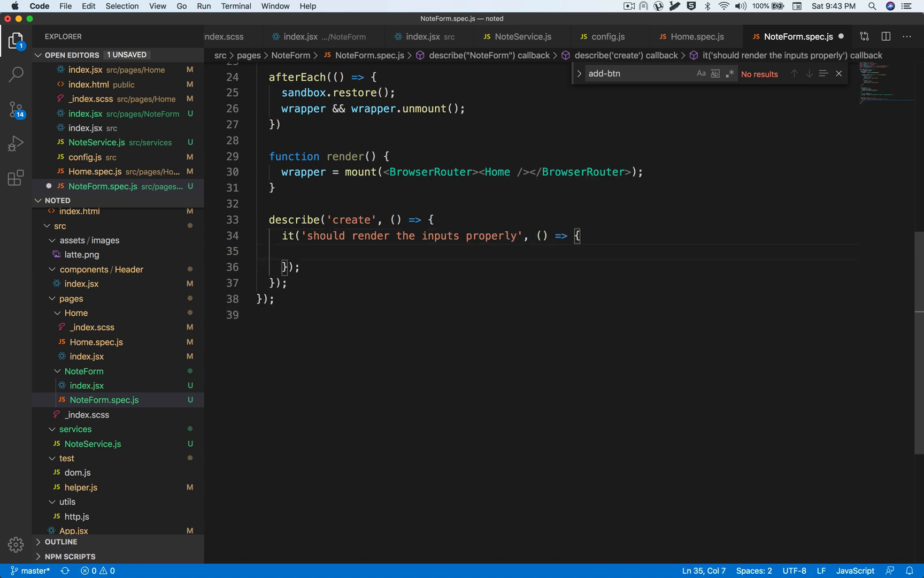
{"action": "type", "text": "ex"}
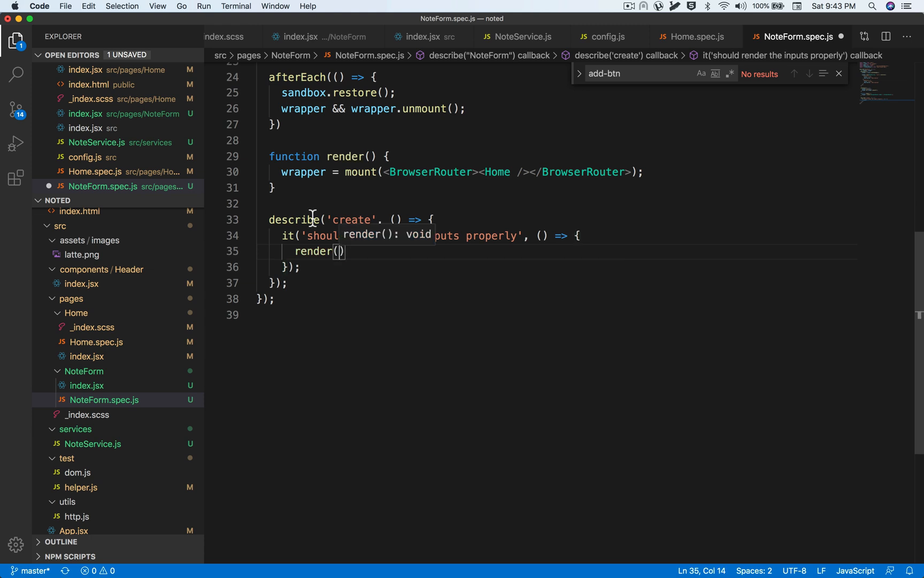
{"action": "type", "text": "NoteFor"}
{"action": "type", "text": ";"}
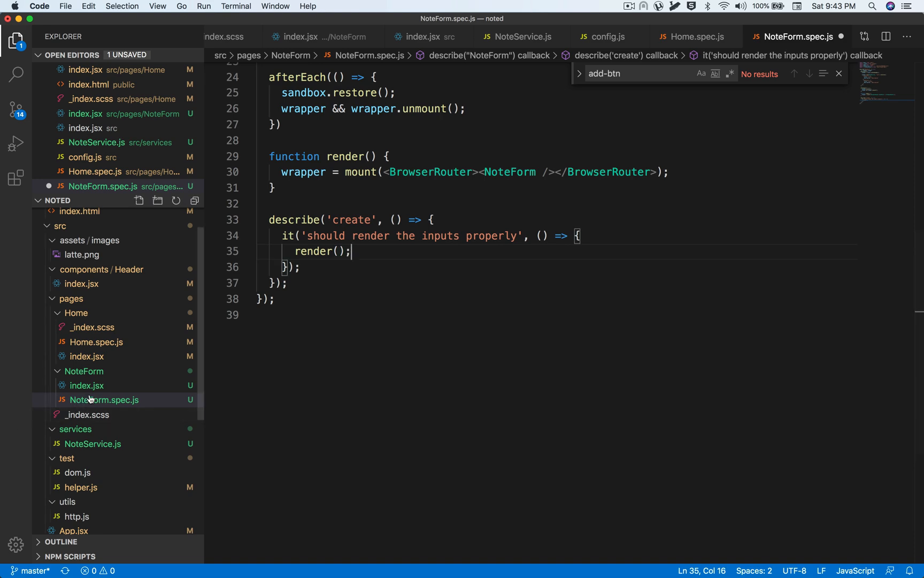
- Change the helper to render(id = null), mounting NoteForm with match={{ params: { id } }}
{"action": "left_click", "coordinate": [86, 386]}
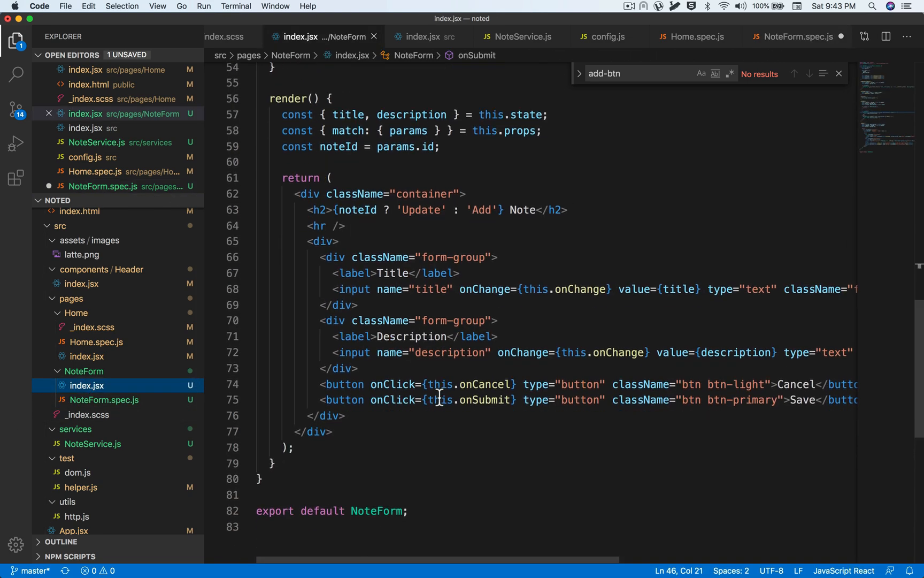
{"action": "left_click", "coordinate": [797, 36]}
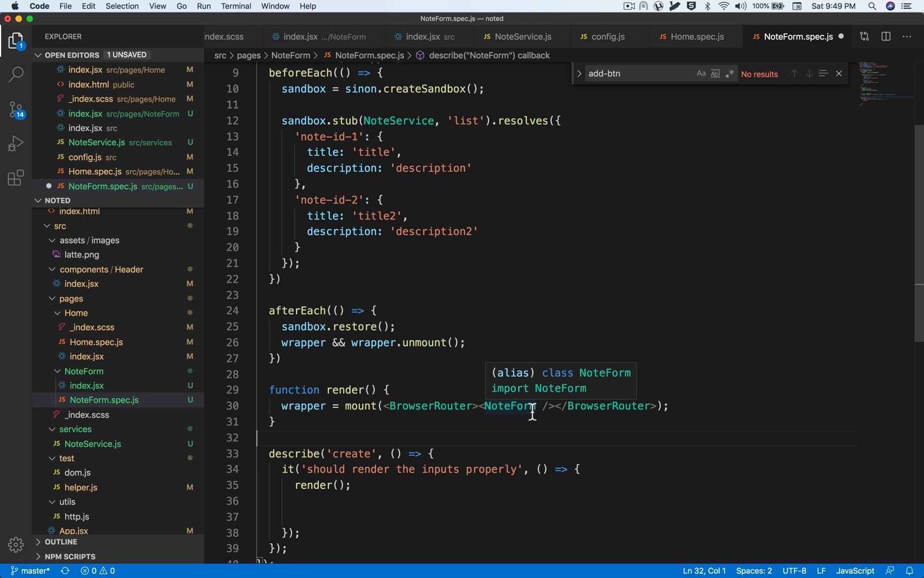
{"action": "type", "text": "{} }}"}
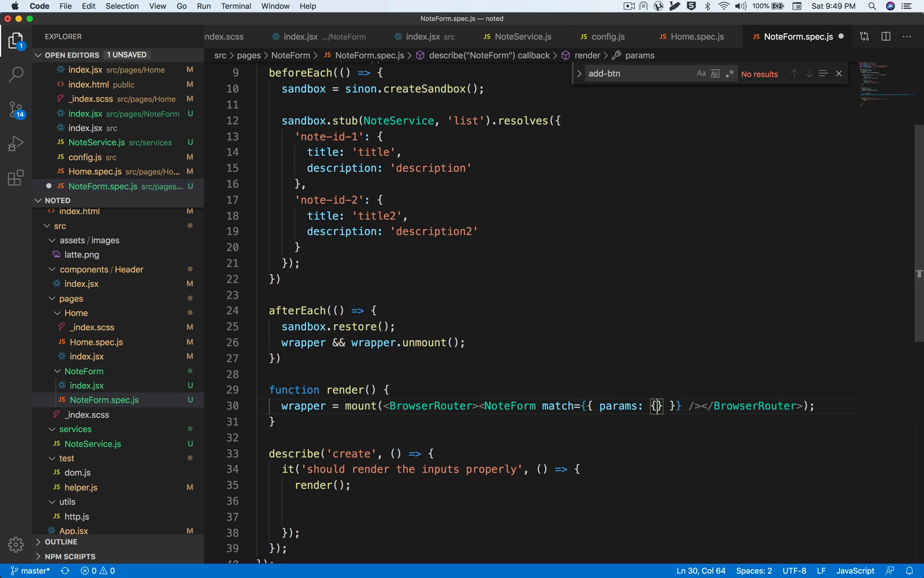
{"action": "type", "text": "id:"}
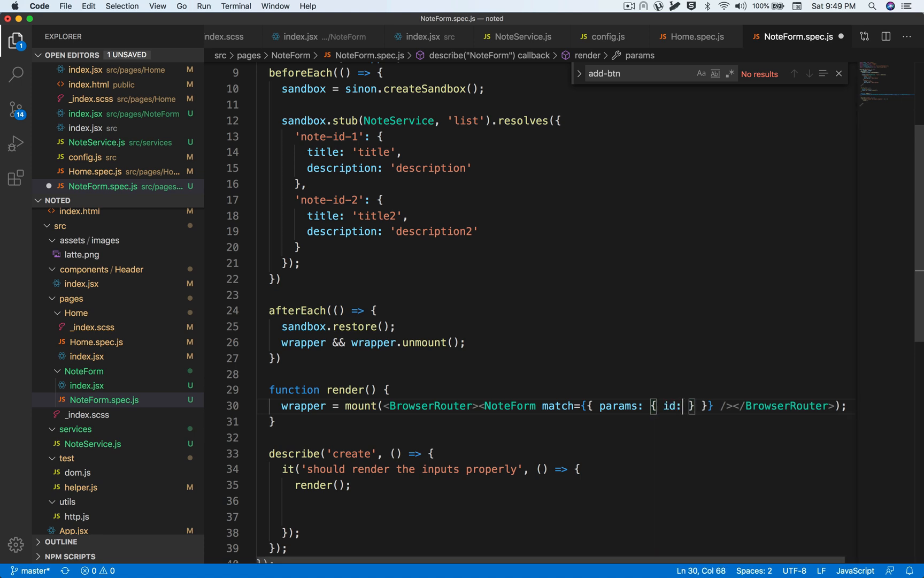
{"action": "type", "text": "null"}
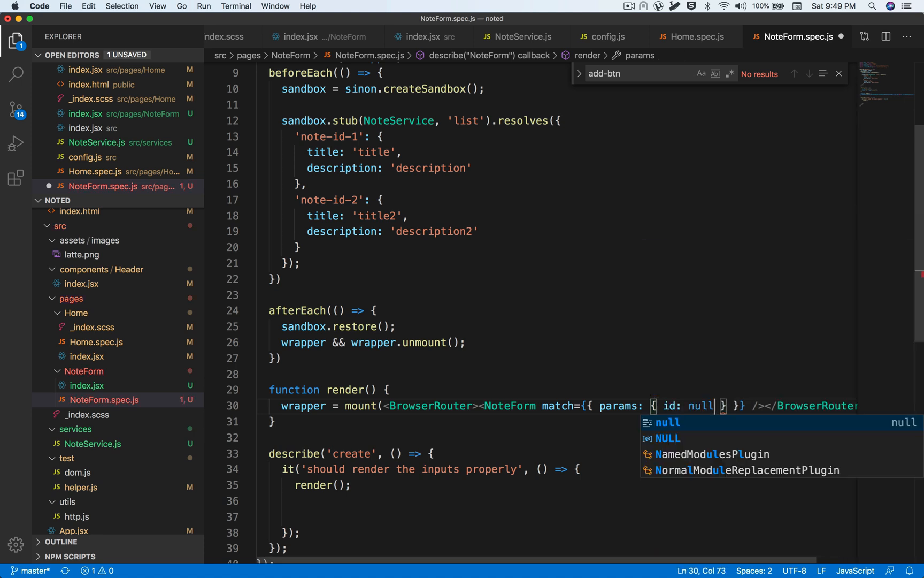
{"action": "type", "text": "i"}
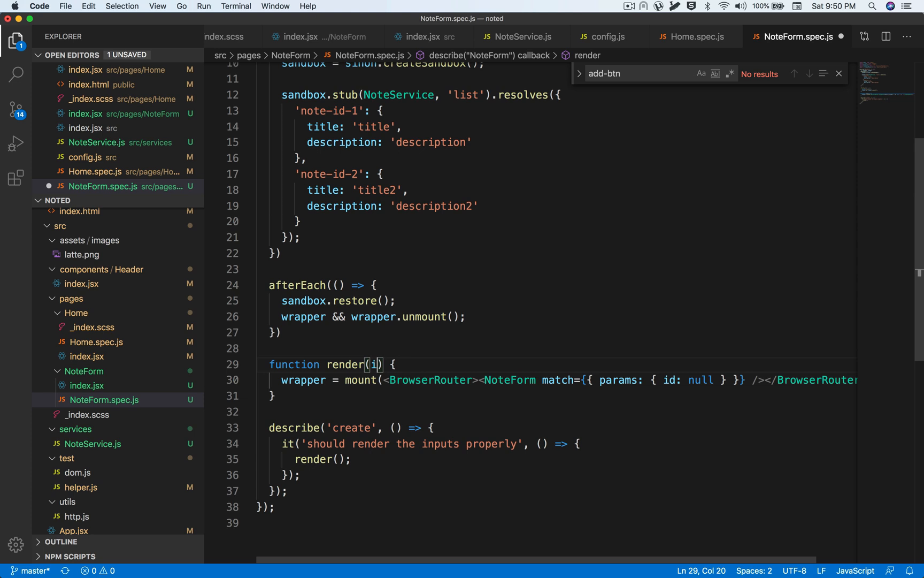
{"action": "double_click", "coordinate": [700, 379]}
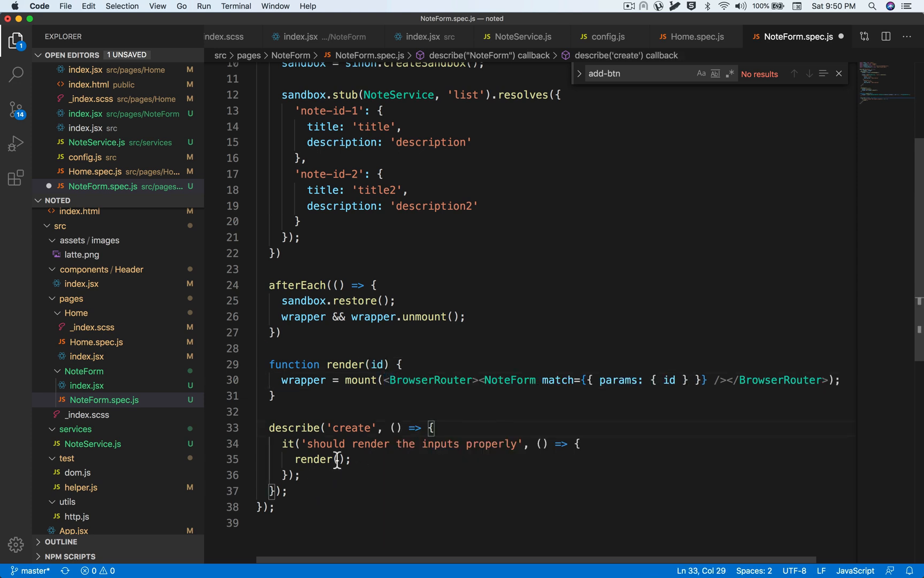
{"action": "type", "text": "null"}
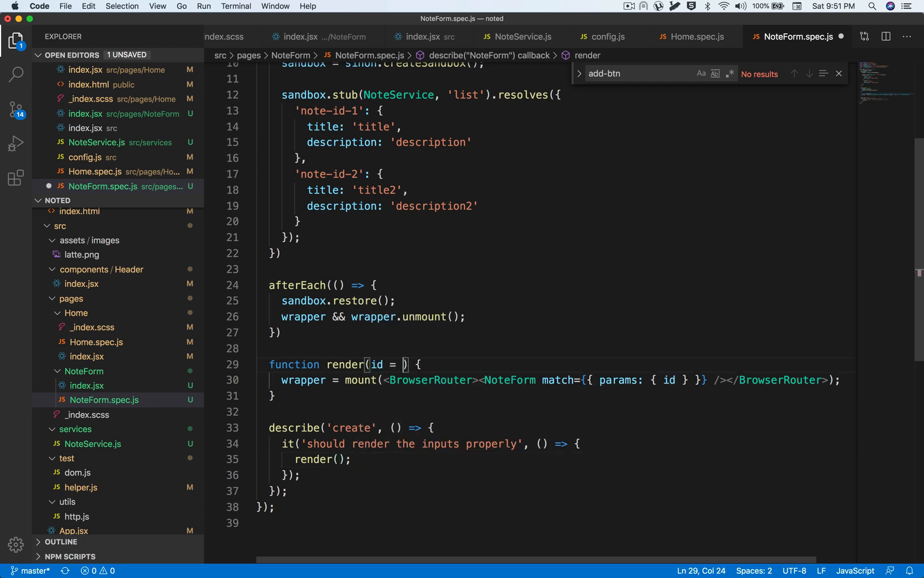
{"action": "type", "text": "null"}
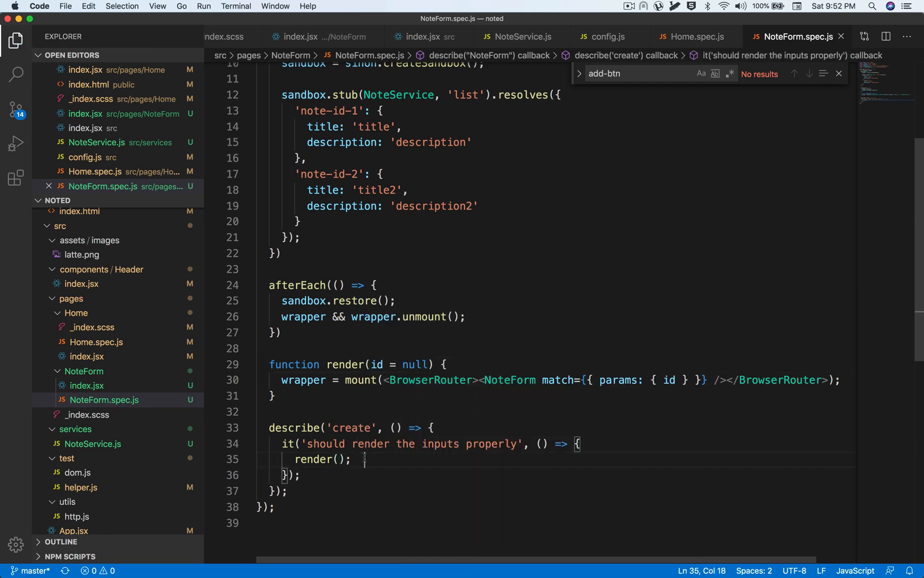
- Add expect(wrapper.find('input').length).to.eql(2); and duplicate it into four lines
{"action": "key", "text": "enter"}
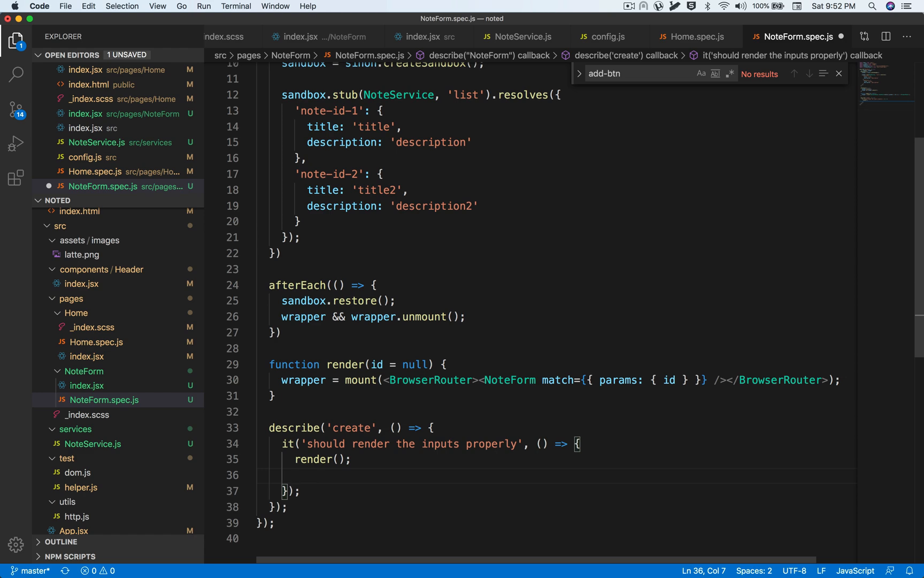
{"action": "type", "text": "expect("}
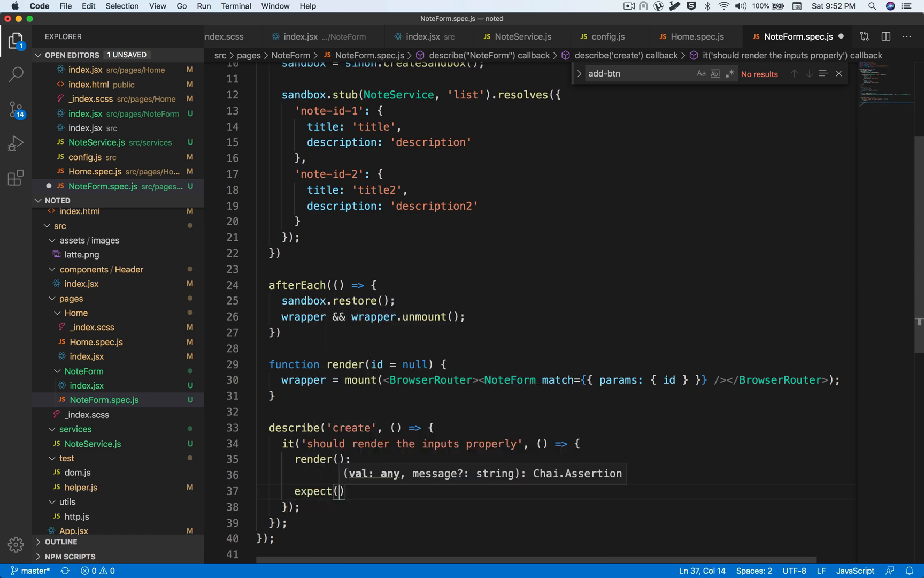
{"action": "type", "text": "wrapper.find"}
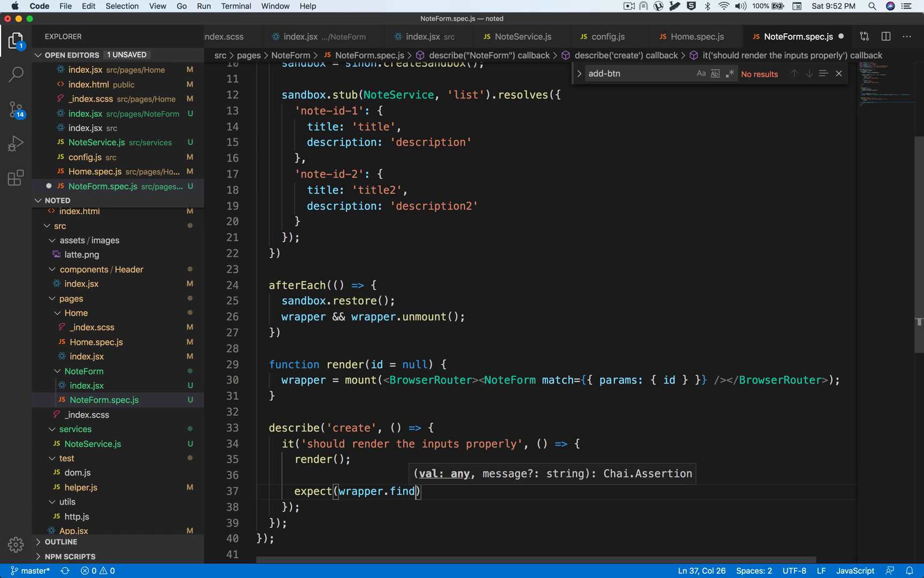
{"action": "type", "text": "'in'"}
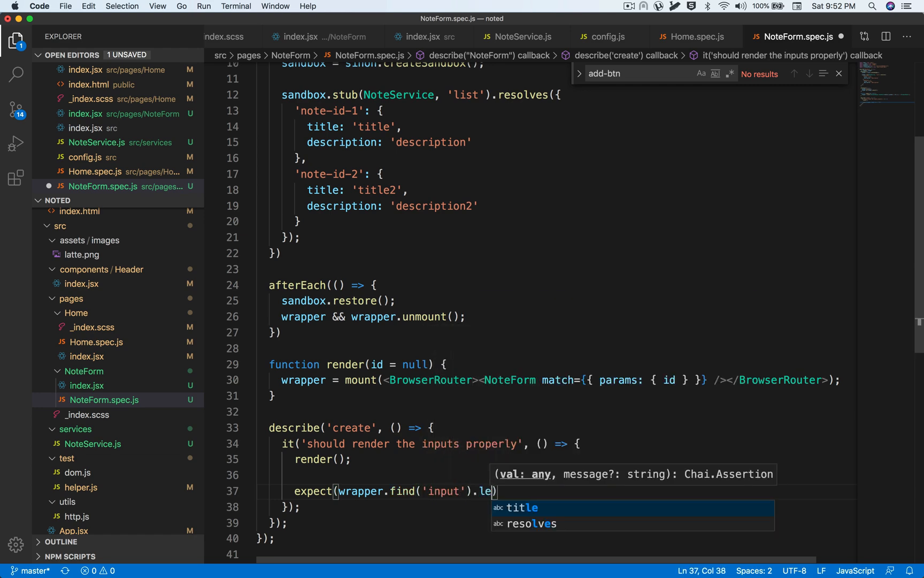
{"action": "type", "text": "ngth).to."}
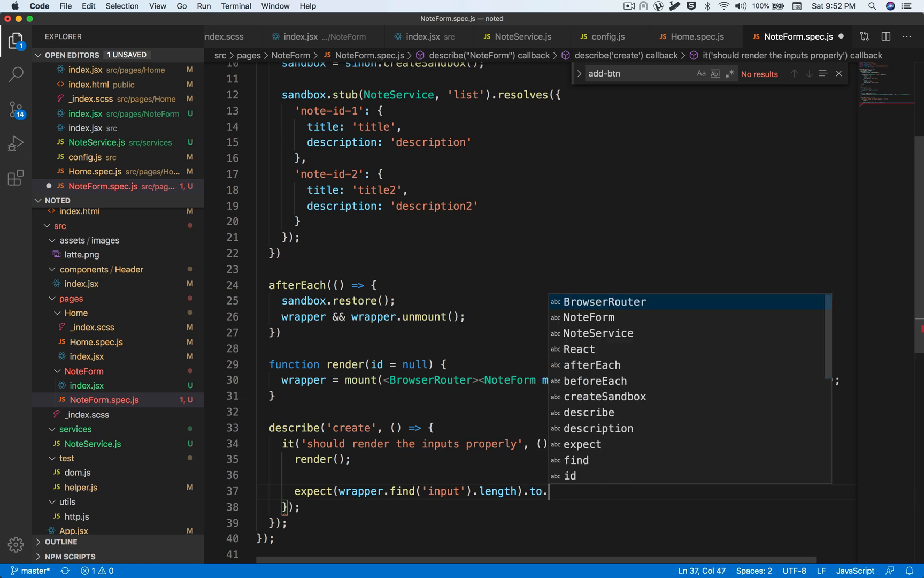
{"action": "type", "text": "eql(2);"}
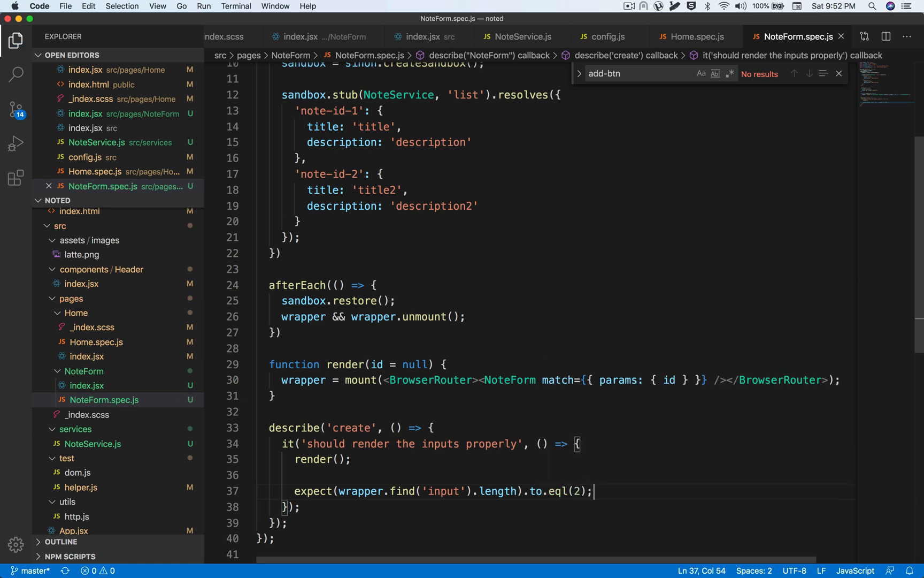
{"action": "key", "text": "enter"}
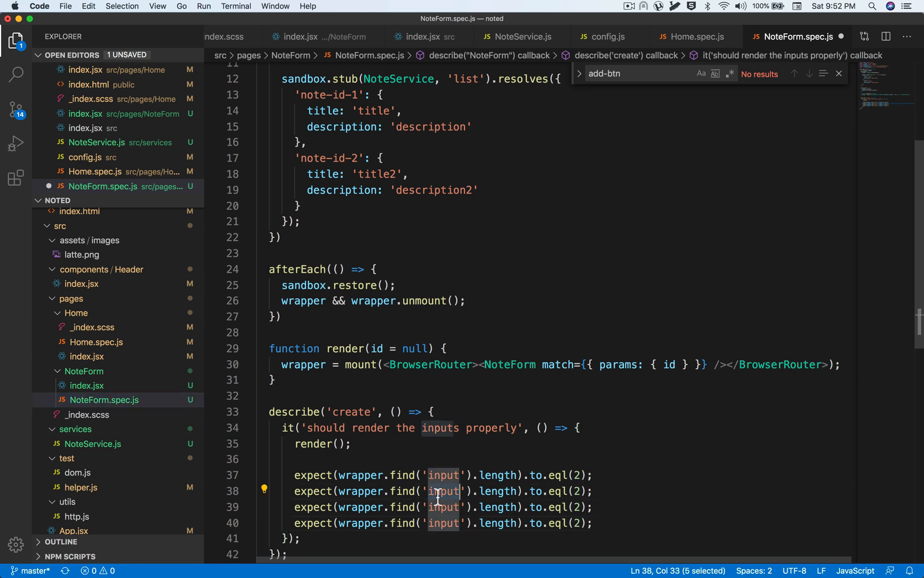
- Expect form group 0 text to contain 'Title' and group 1 'Description', removing the extra line
{"action": "type", "text": ".form-group"}
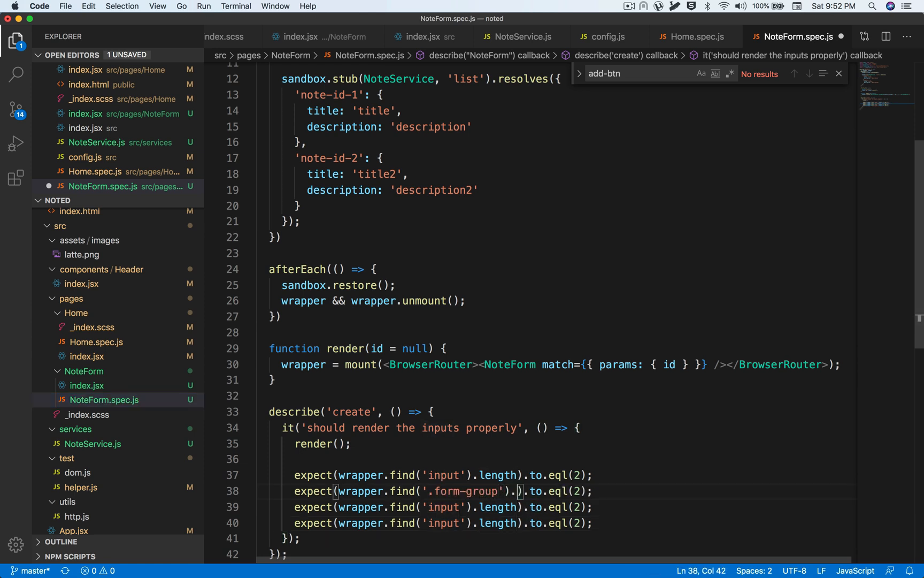
{"action": "type", "text": "at("}
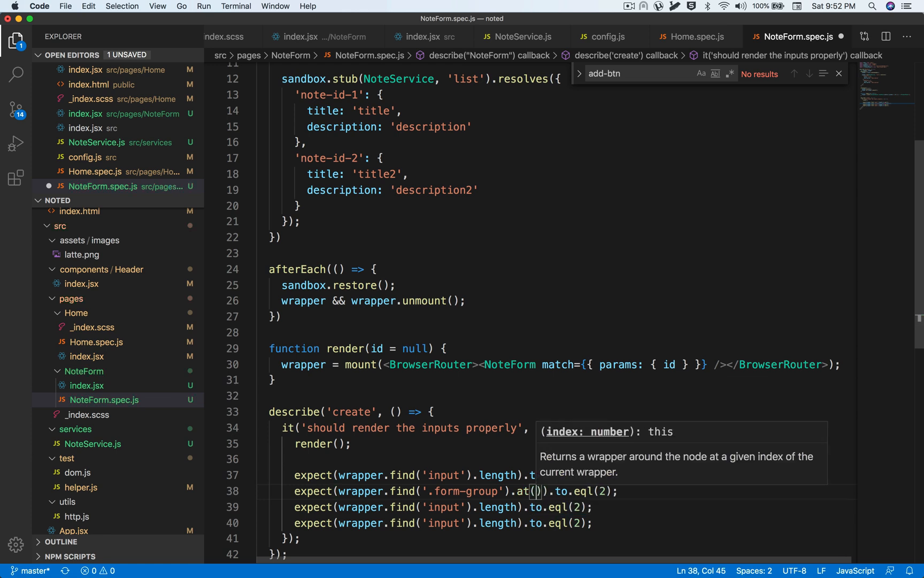
{"action": "type", "text": "0)"}
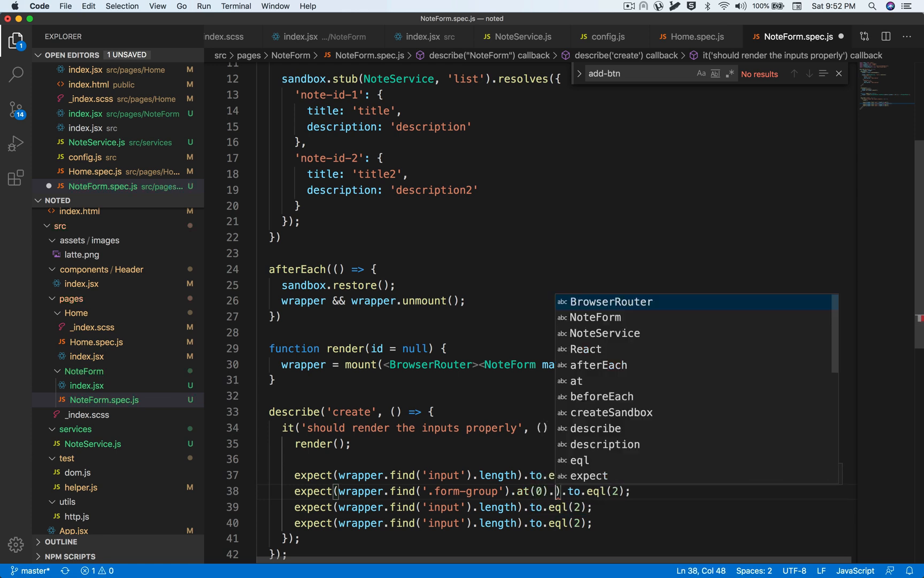
{"action": "type", "text": ".text("}
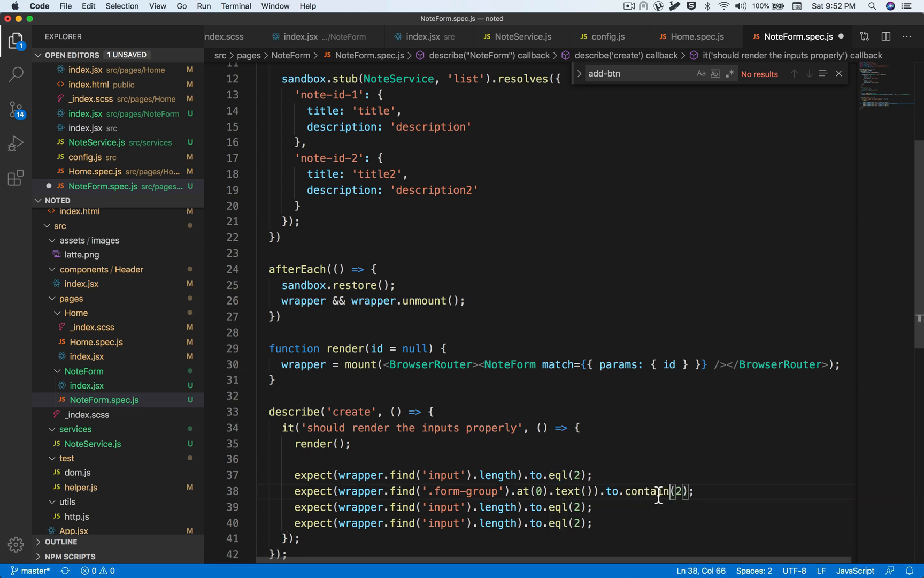
{"action": "type", "text": "'Title'"}
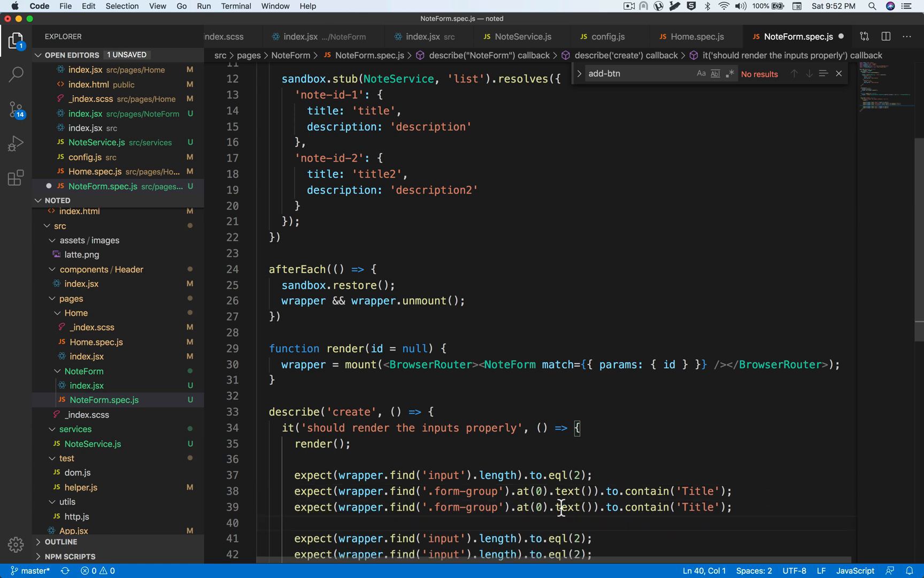
{"action": "type", "text": "Description"}
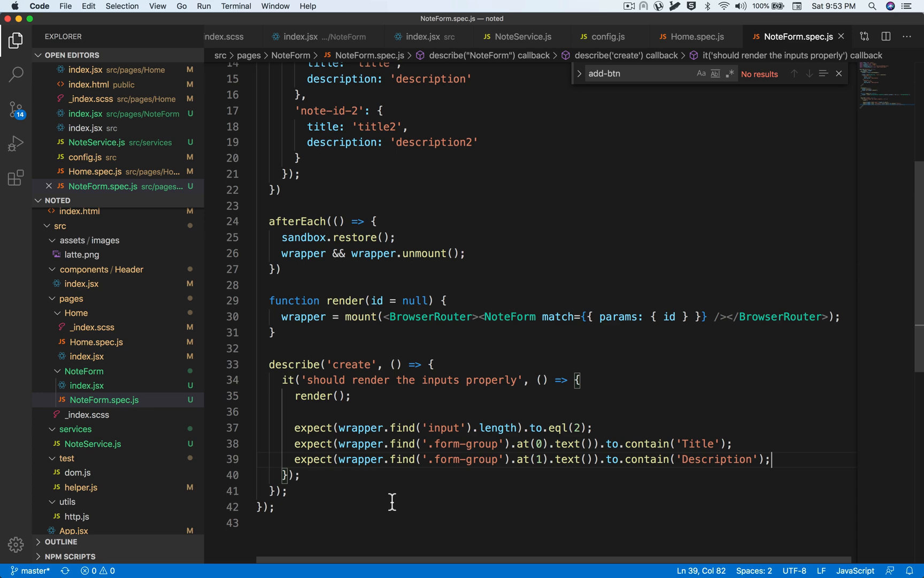
{"action": "left_click_drag", "start_coordinate": [283, 379], "coordinate": [301, 474]}
{"action": "type", "text": "it('should allow creating a note', () => {"}
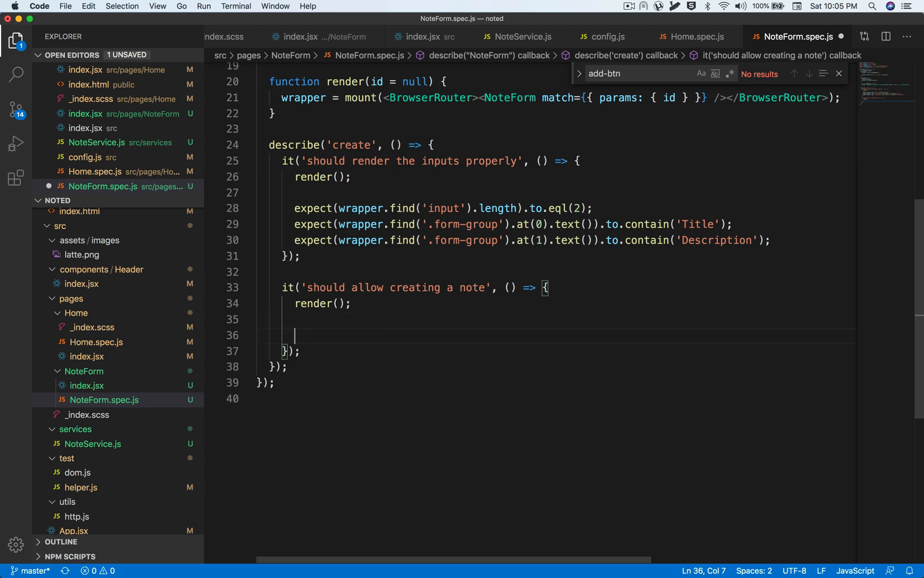
- Simulate a 'change' event with an event object on the form-group input
{"action": "type", "text": "wrapper.find('input"}
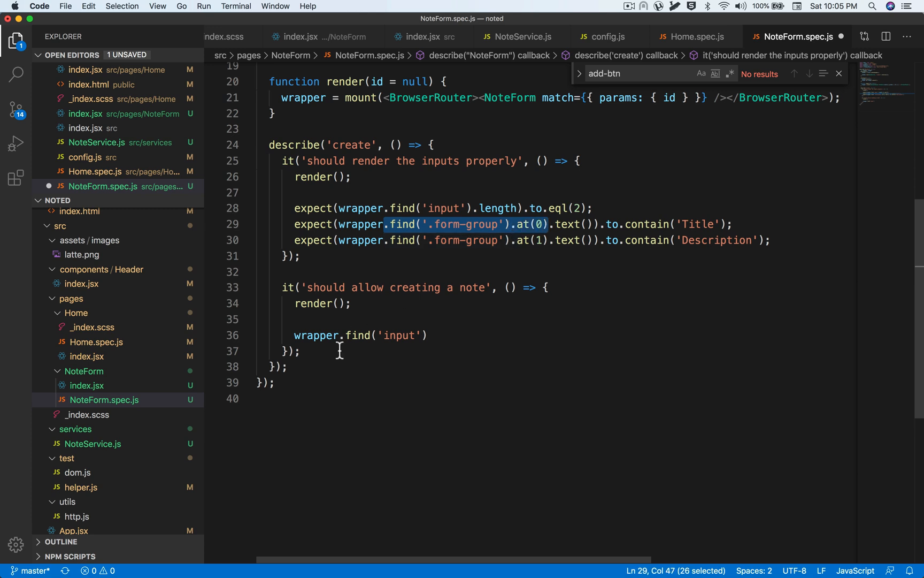
{"action": "left_click", "coordinate": [332, 335]}
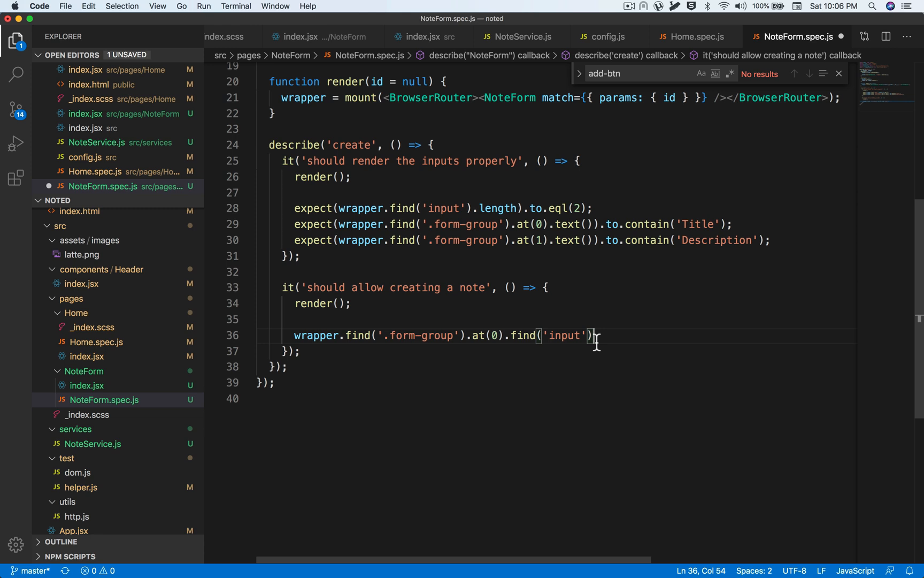
{"action": "type", "text": ".simulat"}
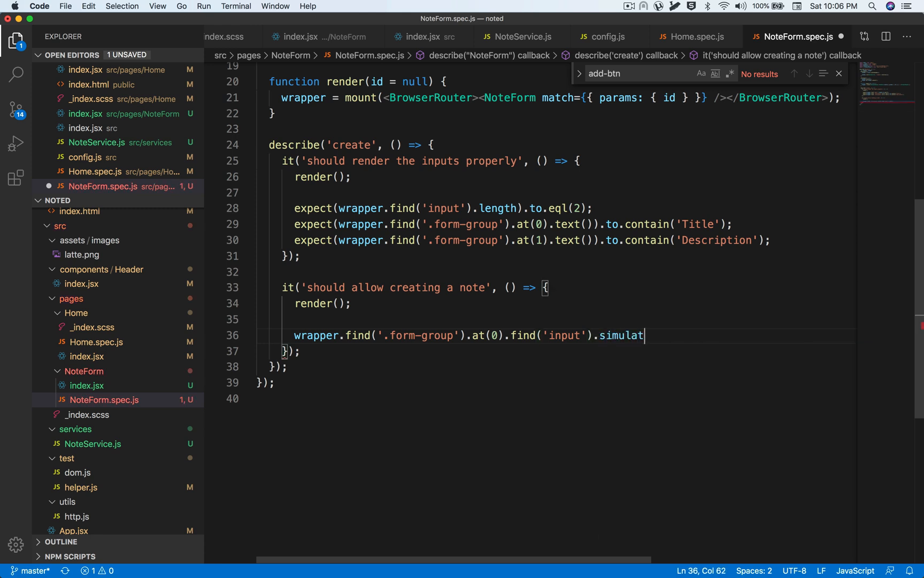
{"action": "type", "text": "('chan"}
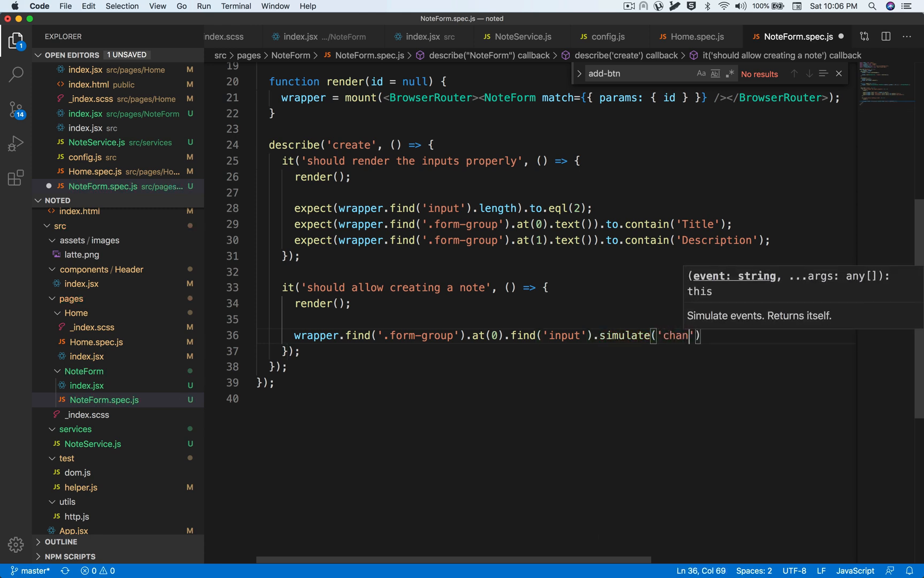
{"action": "type", "text": "ge"}
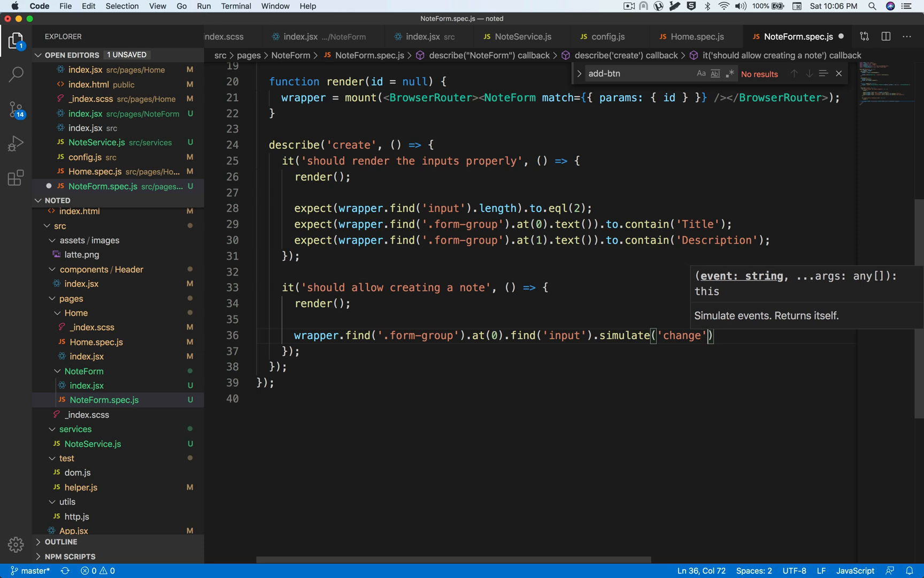
{"action": "type", "text": ", {}"}
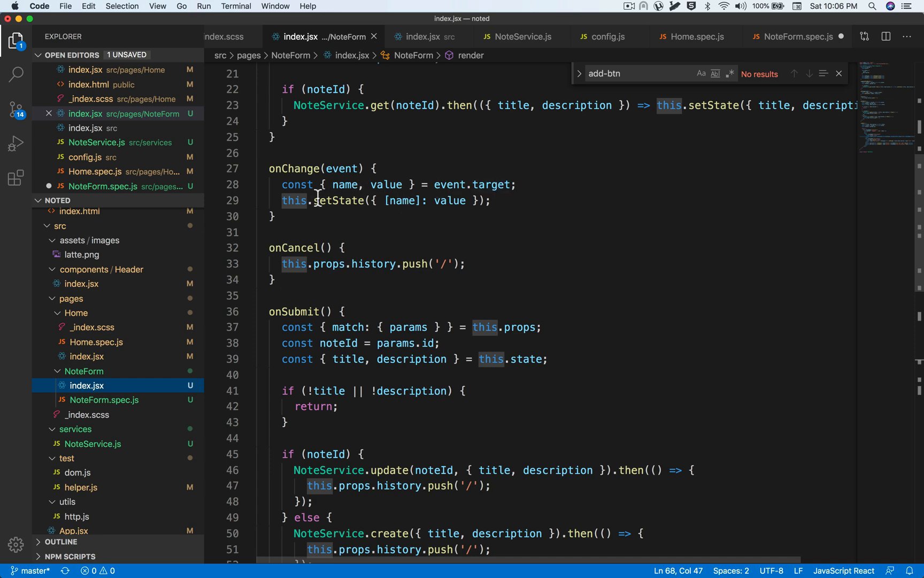
- Give the change events targets setting title to 'New Note' and description to 'Lorem ipsum'
{"action": "double_click", "coordinate": [345, 185]}
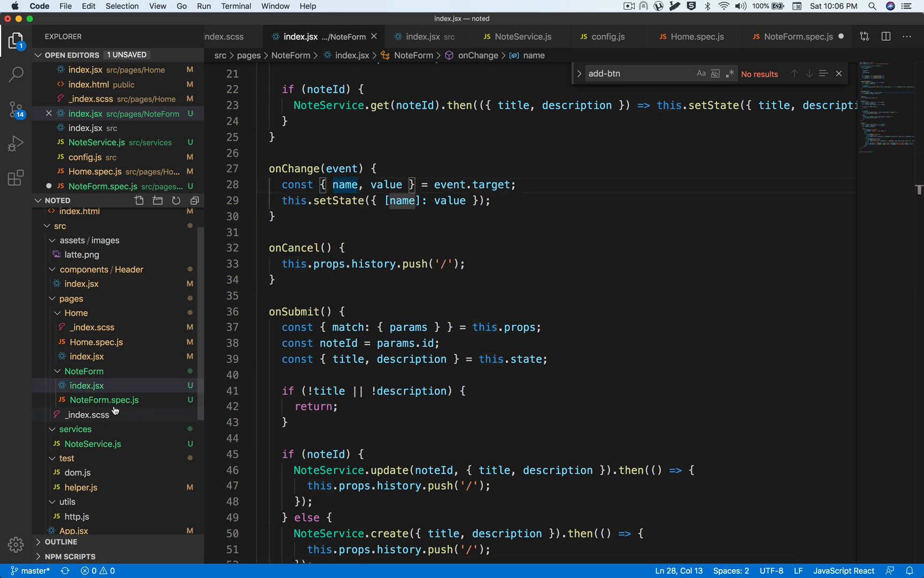
{"action": "left_click", "coordinate": [103, 399]}
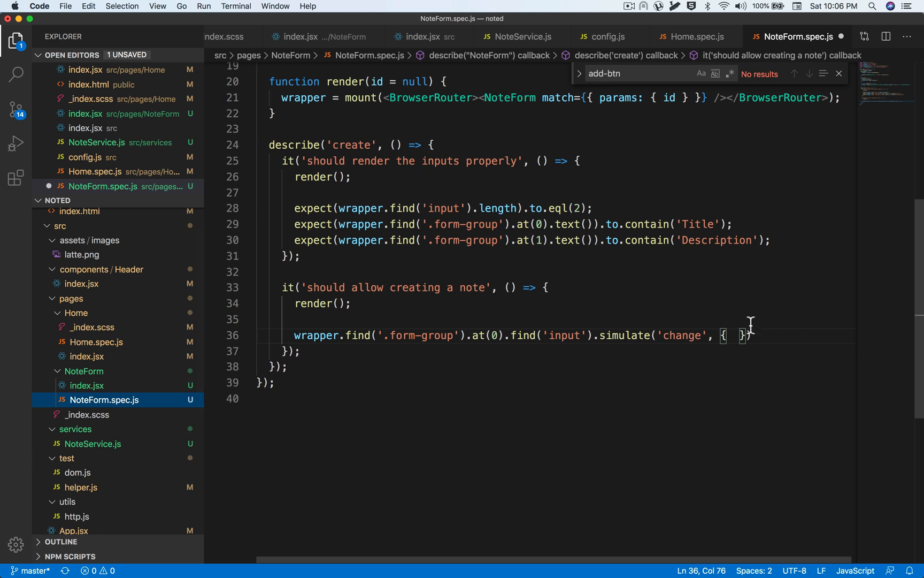
{"action": "key", "text": "enter"}
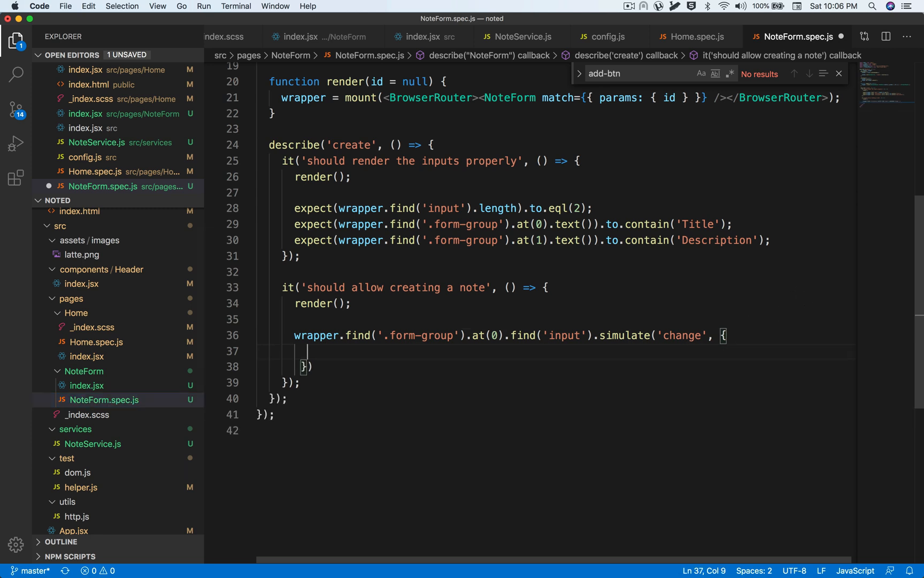
{"action": "type", "text": "target: {"}
{"action": "type", "text": "name"}
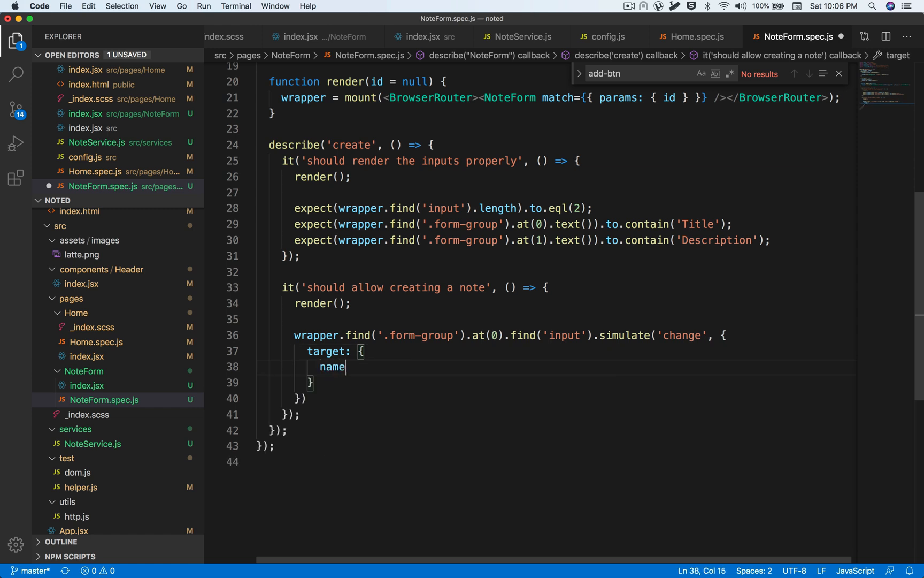
{"action": "type", "text": ": 'title',"}
{"action": "type", "text": "value: 'New Note"}
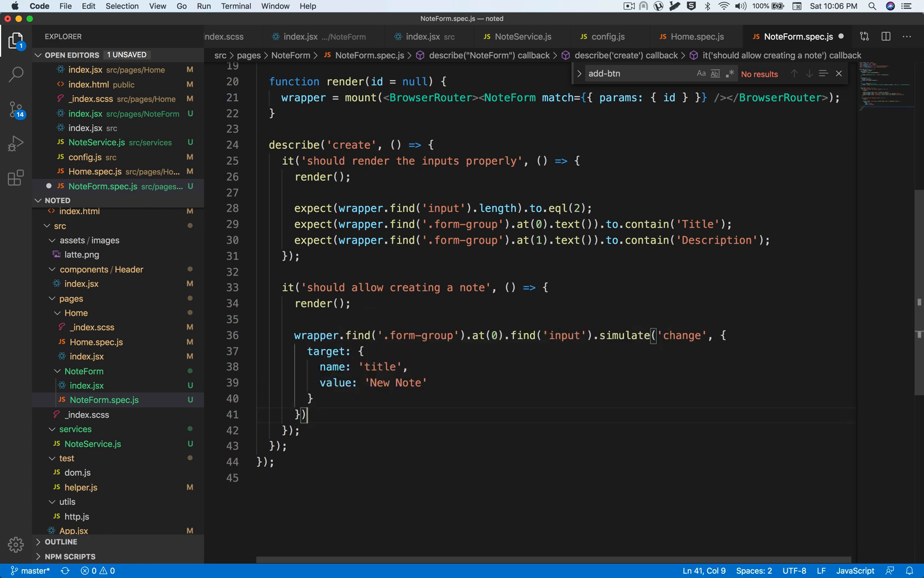
{"action": "type", "text": ";"}
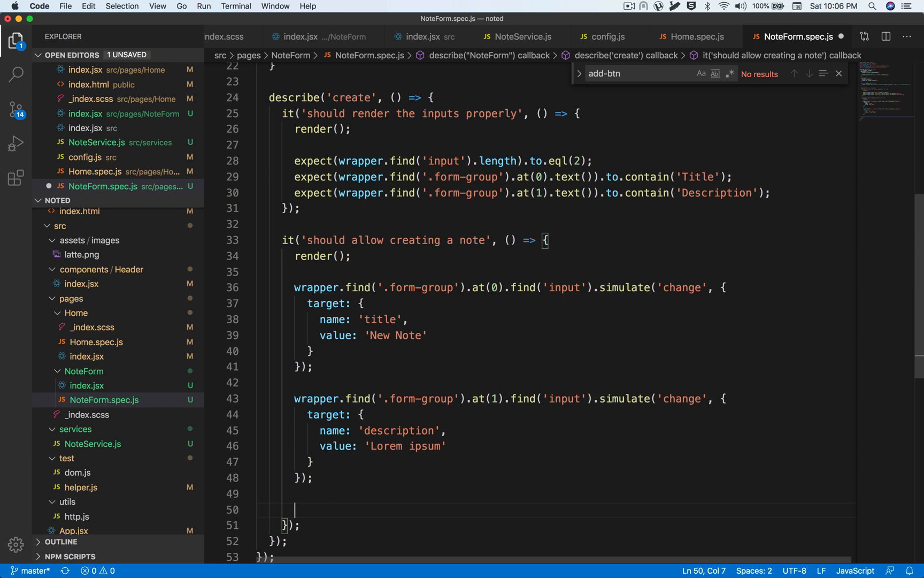
- Simulate a click on '.btn-primary', add wrapper.update(), and give the test a done callback
{"action": "type", "text": "expec"}
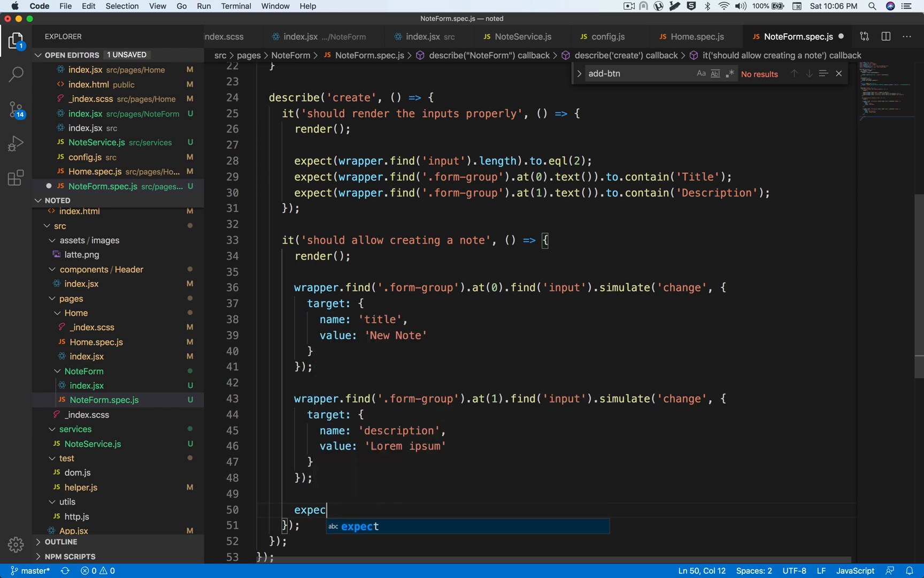
{"action": "key", "text": "backspace"}
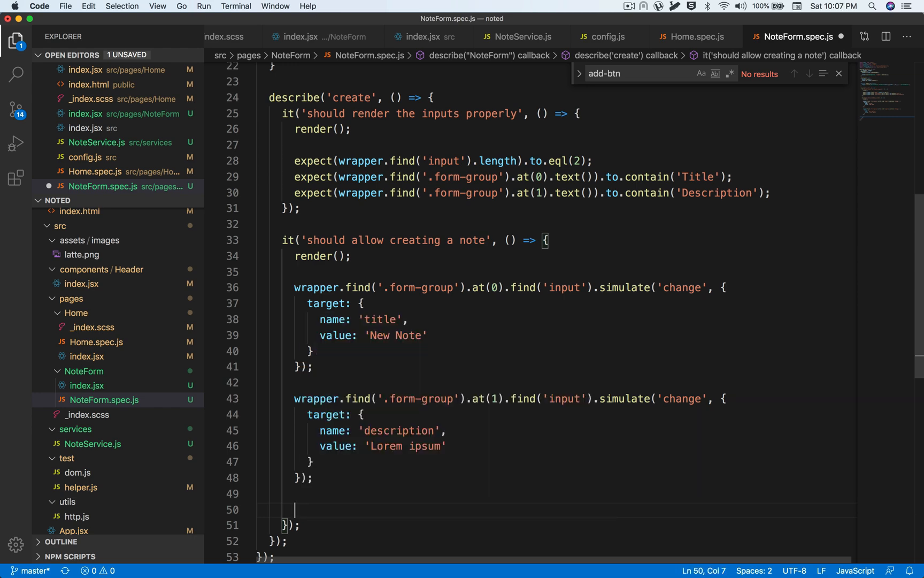
{"action": "type", "text": "wrapper.fin"}
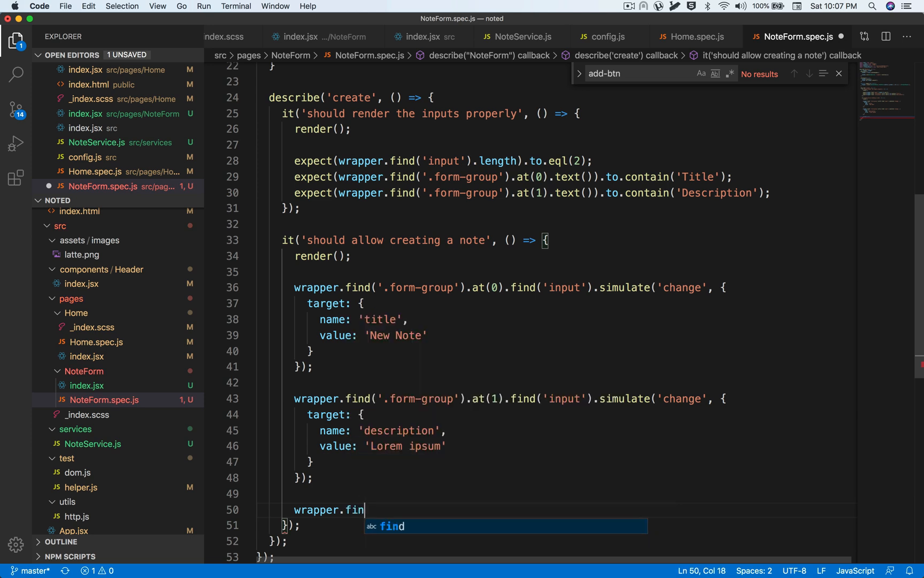
{"action": "type", "text": "d('button')"}
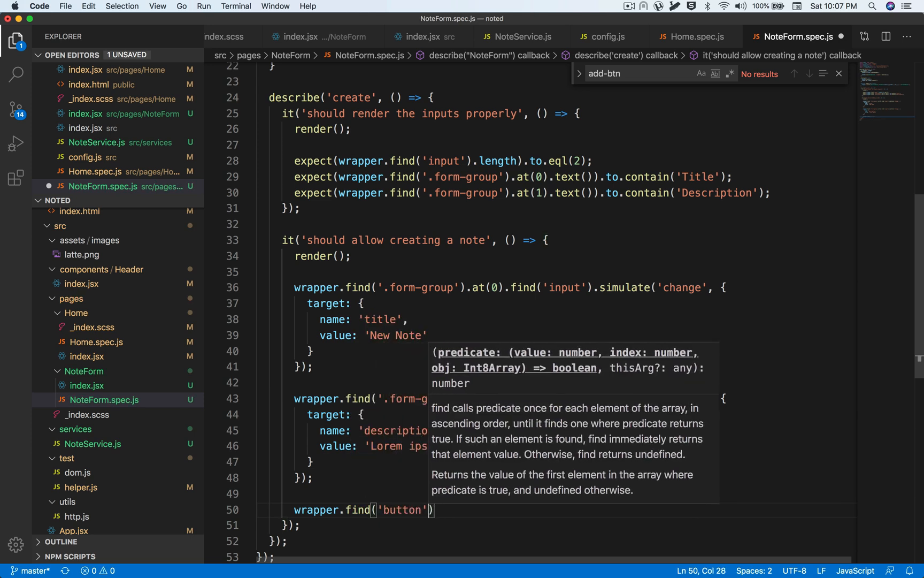
{"action": "type", "text": "."}
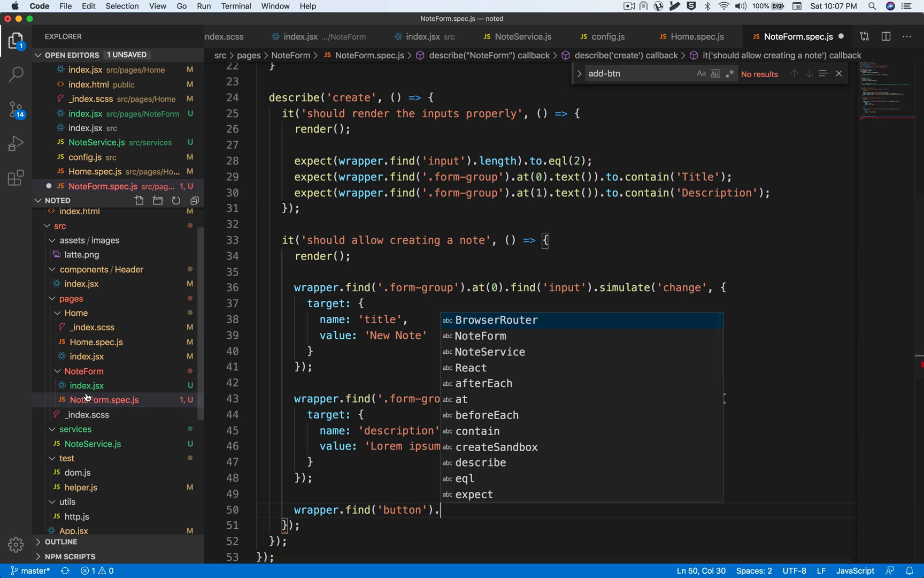
{"action": "left_click", "coordinate": [86, 385]}
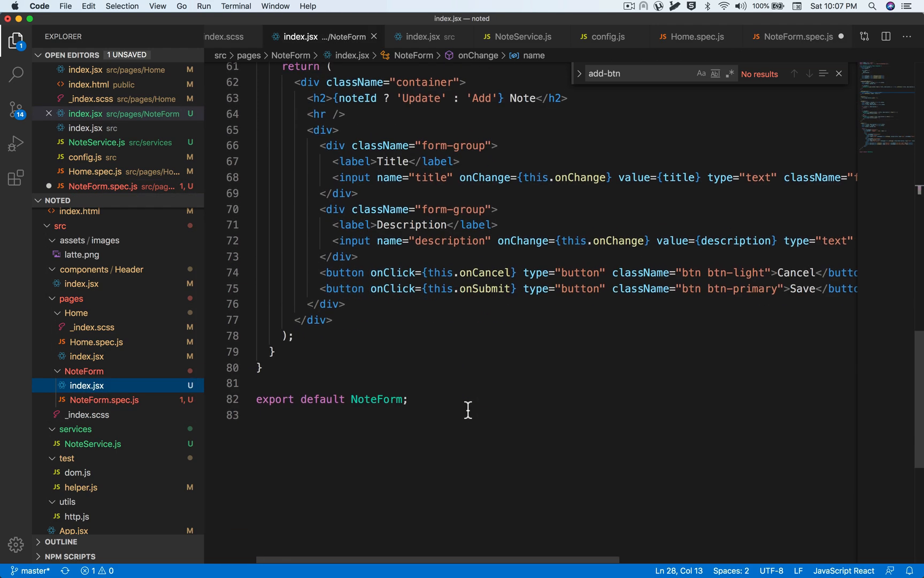
{"action": "double_click", "coordinate": [802, 290]}
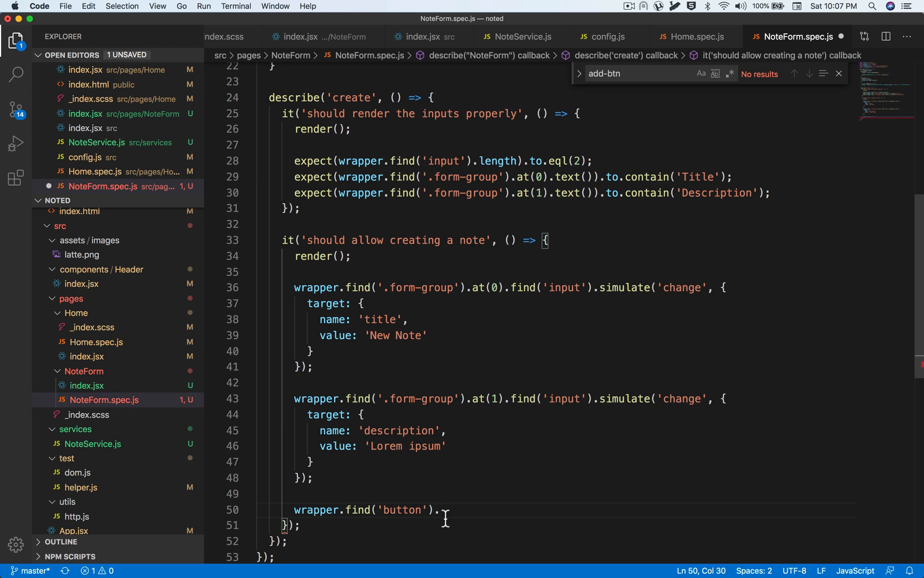
{"action": "type", "text": ".find('.btn-primary')"}
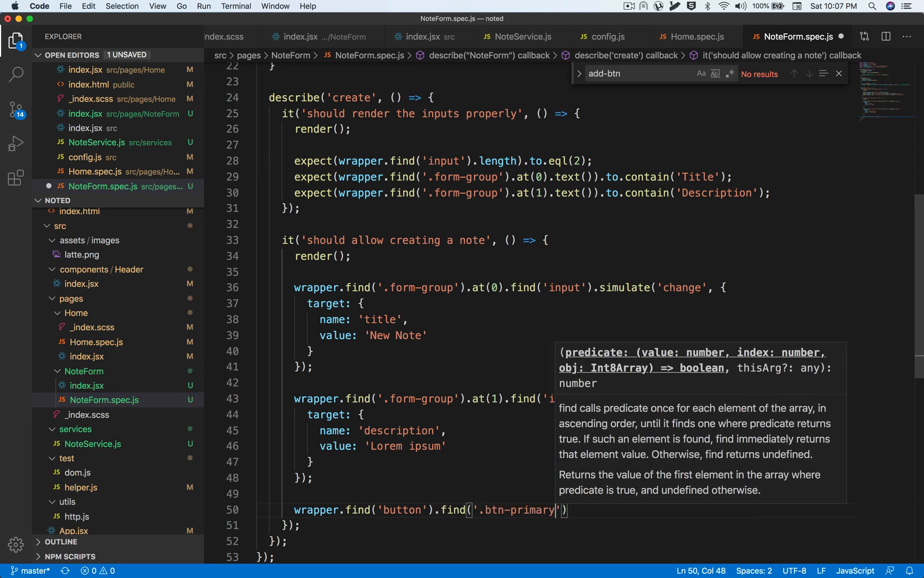
{"action": "type", "text": ".simulate('click');"}
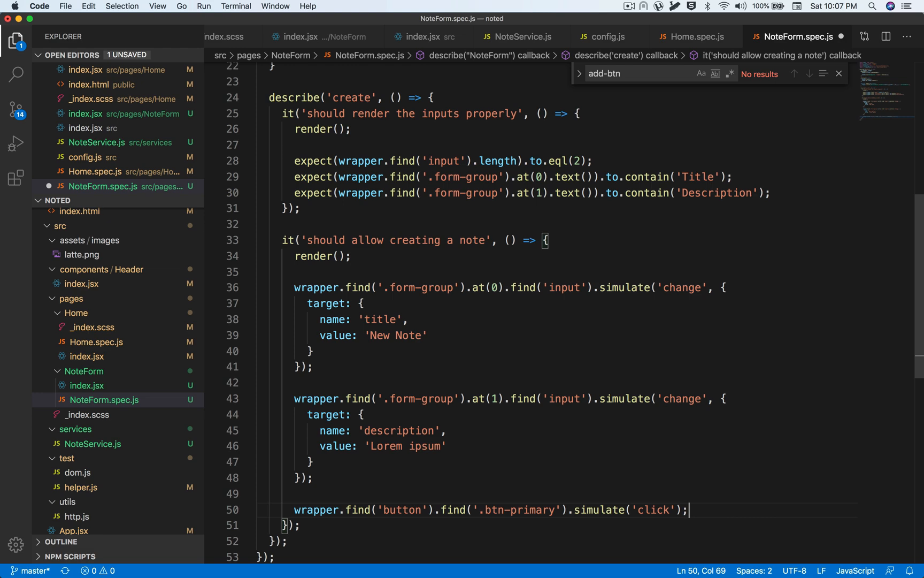
{"action": "type", "text": "wrapper.update();"}
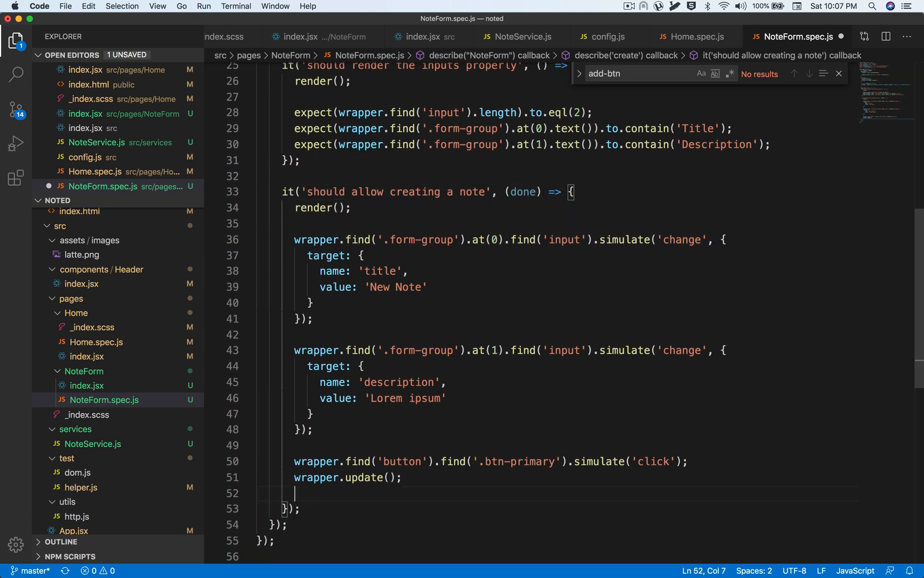
- Expect NoteService.create calledWith { title: 'New Note', description: 'Lorem ipsum' }, then call done()
{"action": "type", "text": "expect("}
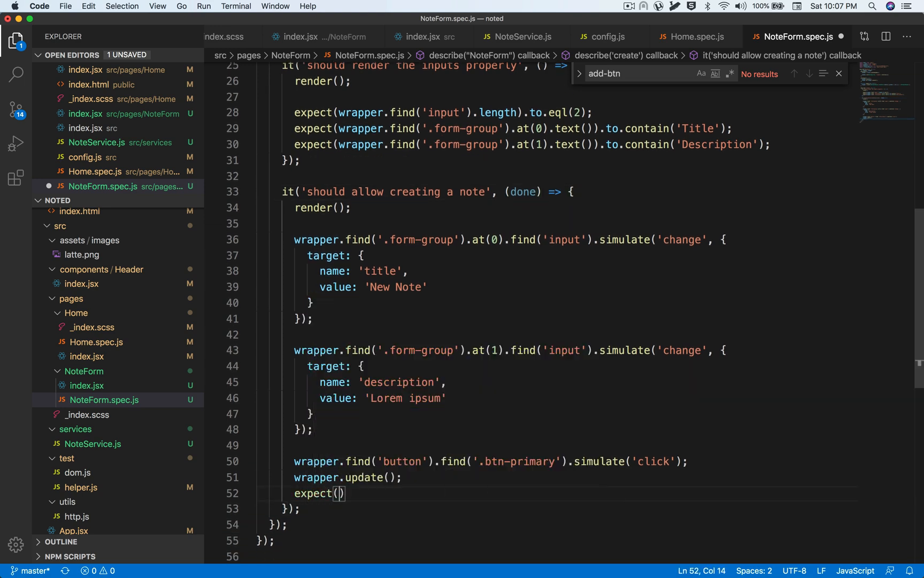
{"action": "type", "text": "NoteService.create"}
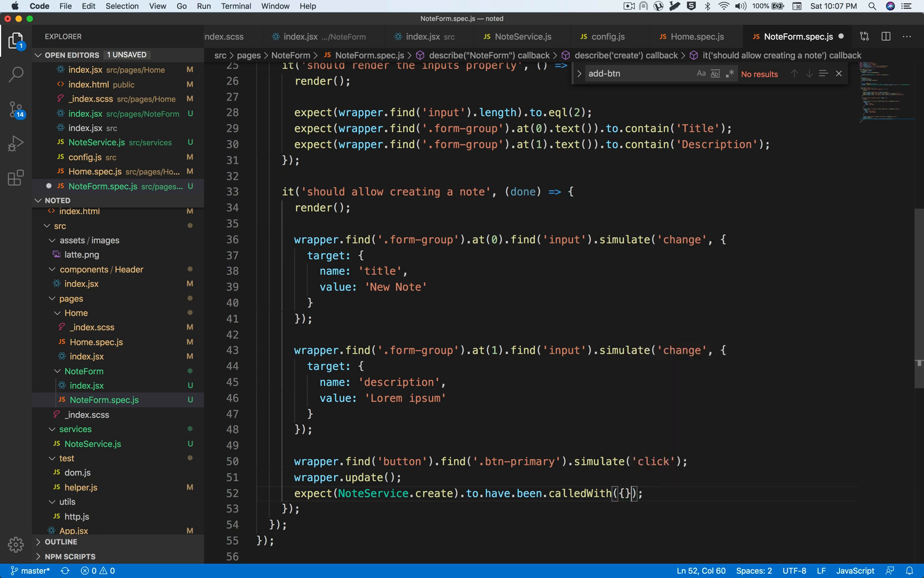
{"action": "type", "text": "title"}
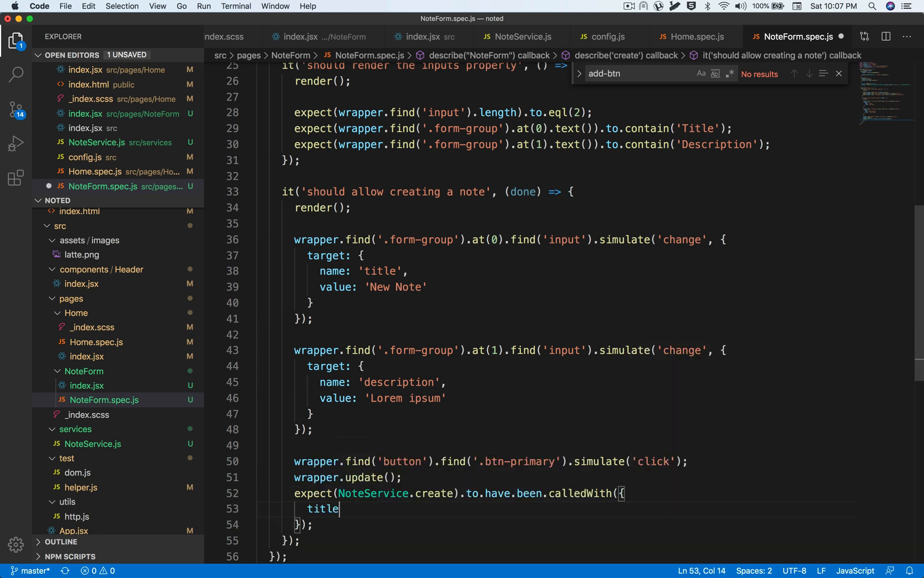
{"action": "double_click", "coordinate": [396, 287]}
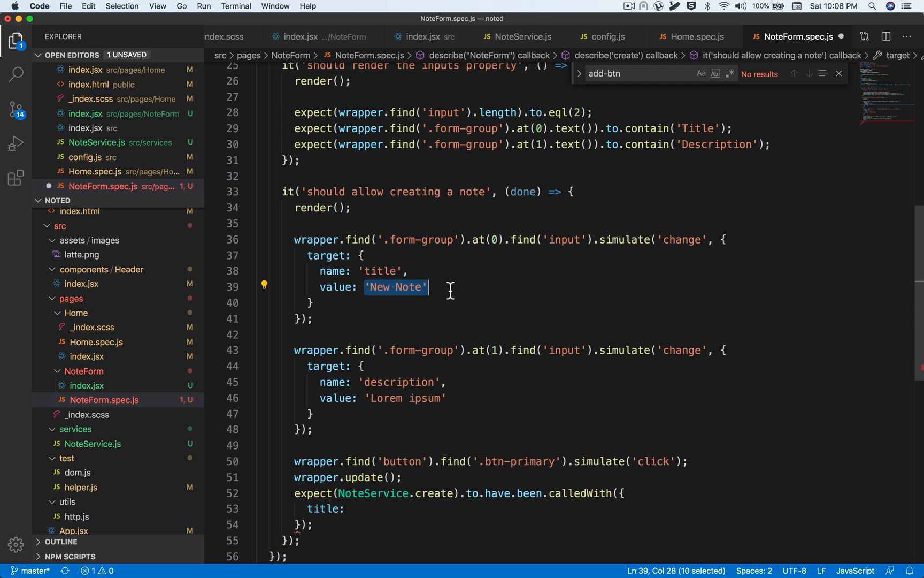
{"action": "double_click", "coordinate": [406, 398]}
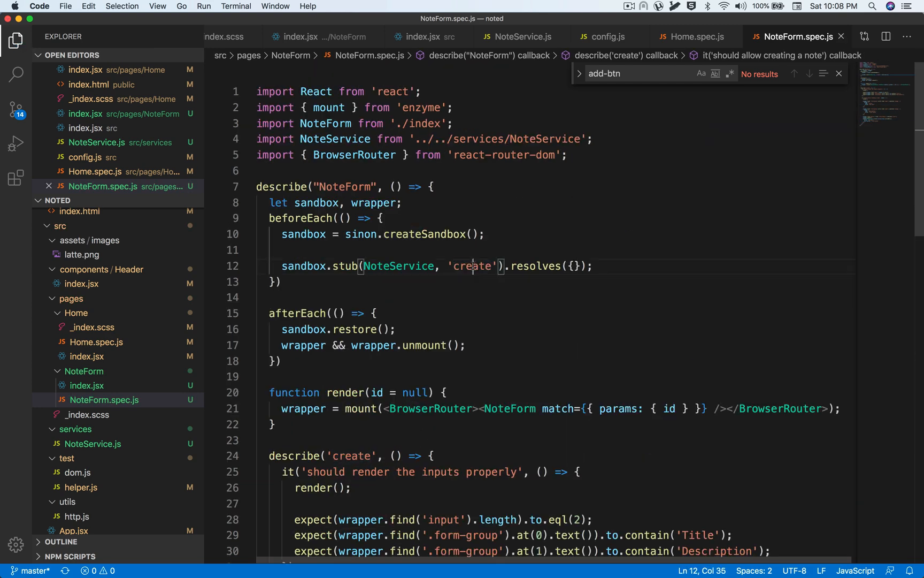
{"action": "left_click", "coordinate": [582, 266]}
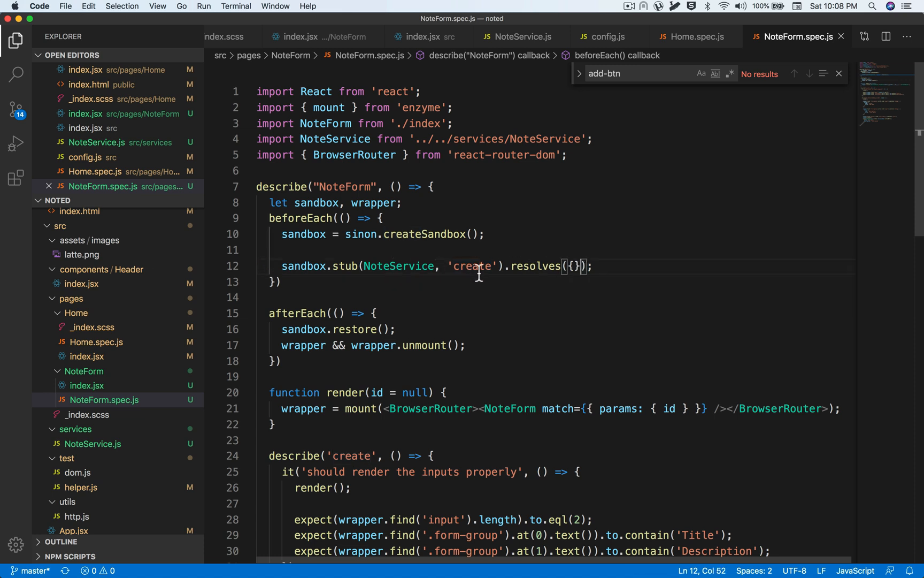
{"action": "double_click", "coordinate": [472, 266]}
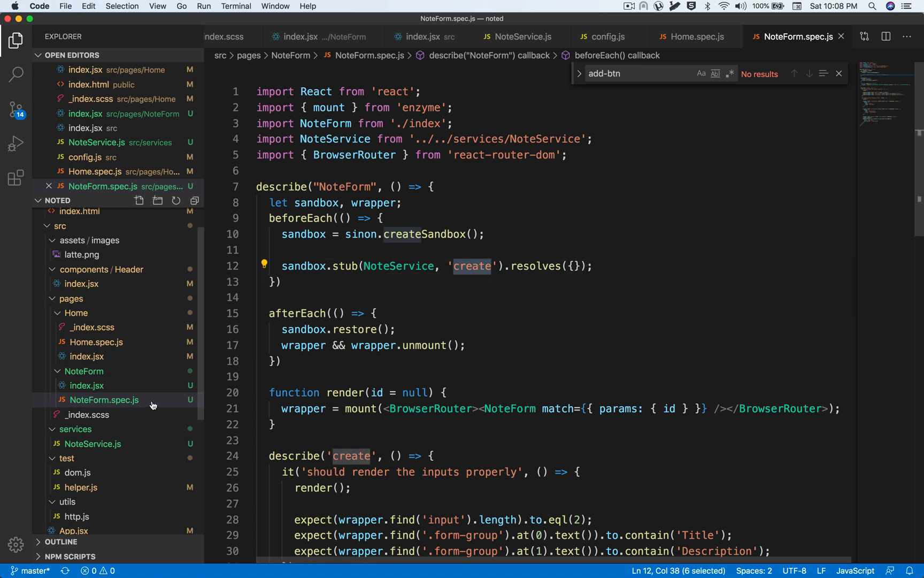
{"action": "left_click", "coordinate": [87, 385]}
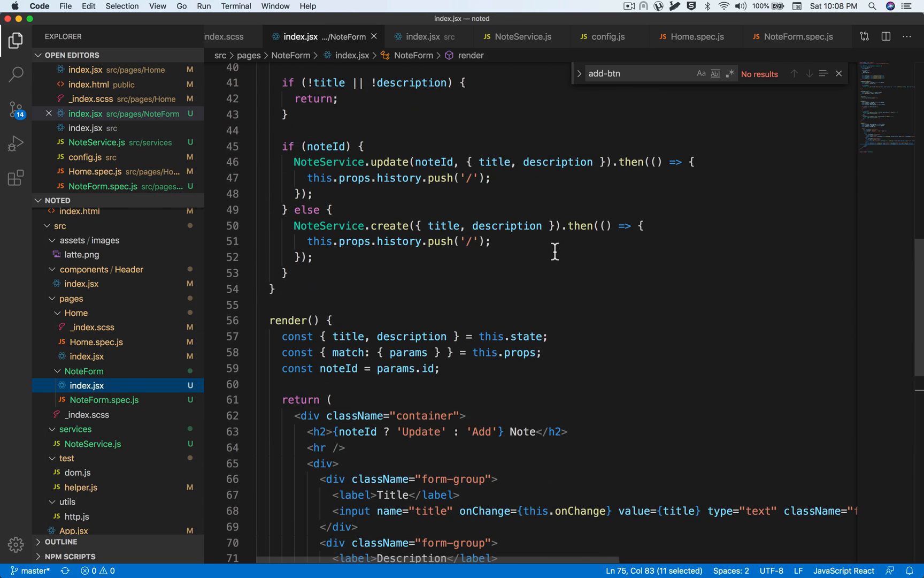
{"action": "left_click", "coordinate": [792, 36]}
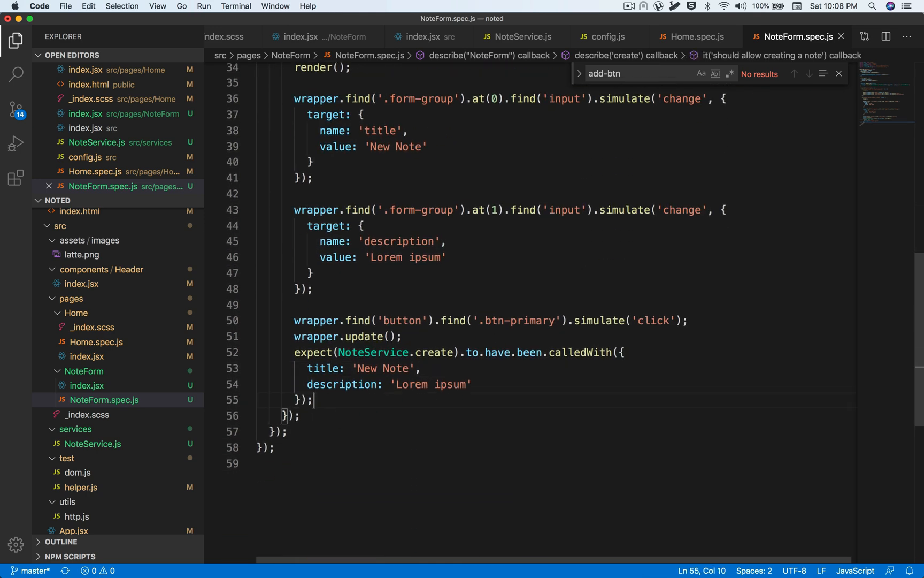
{"action": "type", "text": "done()"}
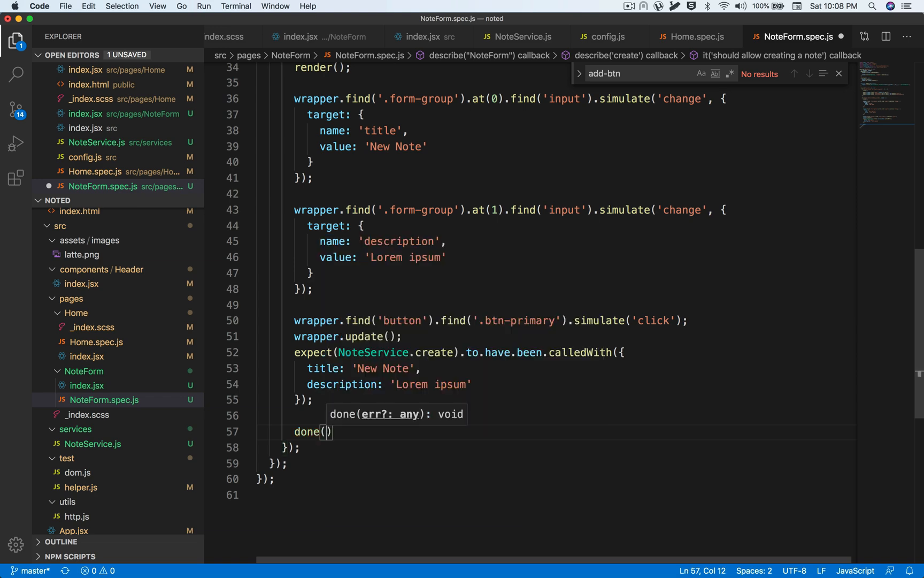
{"action": "type", "text": ";"}
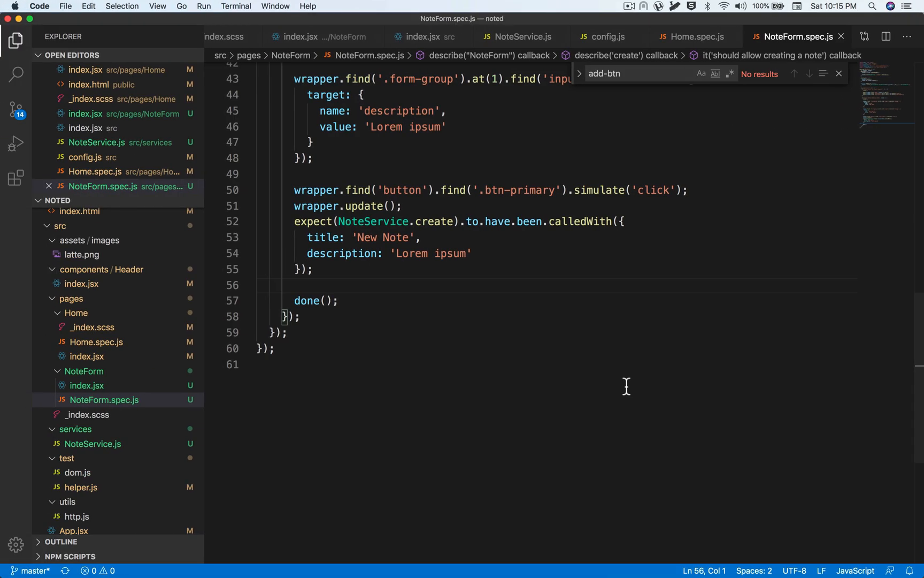
- Pass history={[]} to NoteForm and paste a copy of the create suite renamed 'update'
{"action": "left_click", "coordinate": [323, 37]}
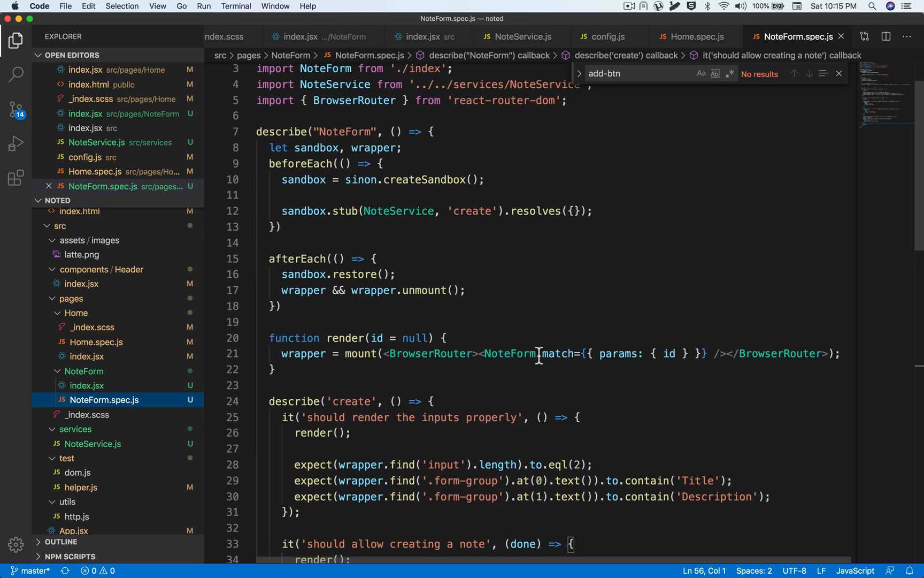
{"action": "type", "text": "history={["}
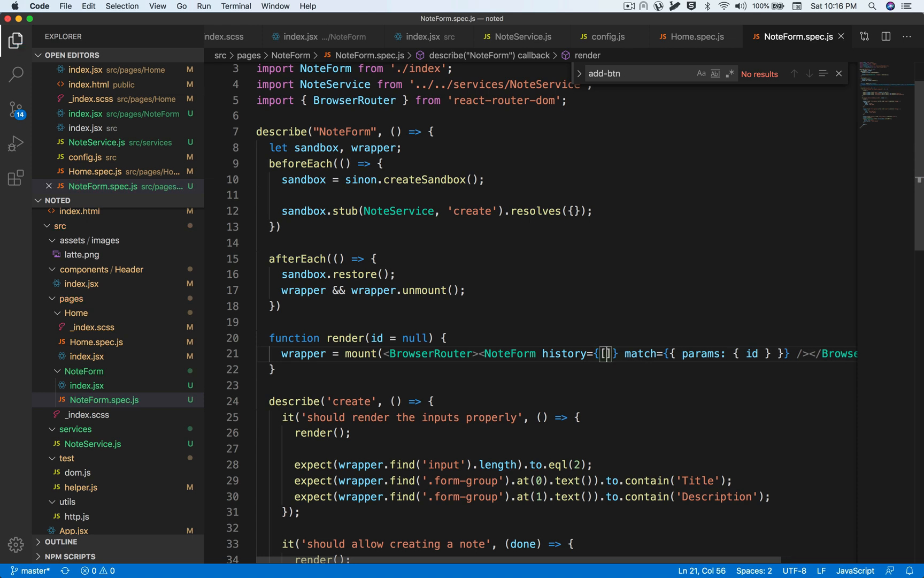
{"action": "mouse_move", "coordinate": [676, 411]}
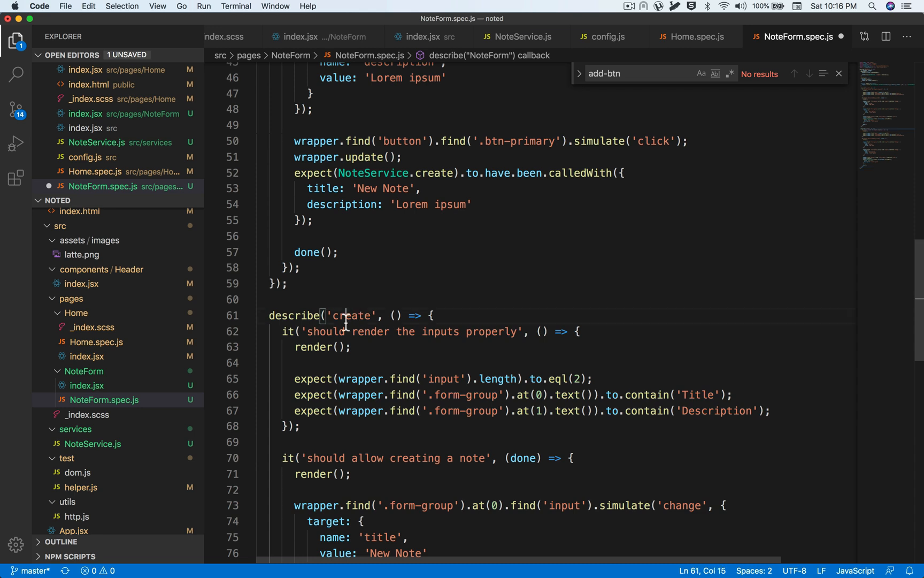
{"action": "type", "text": "update"}
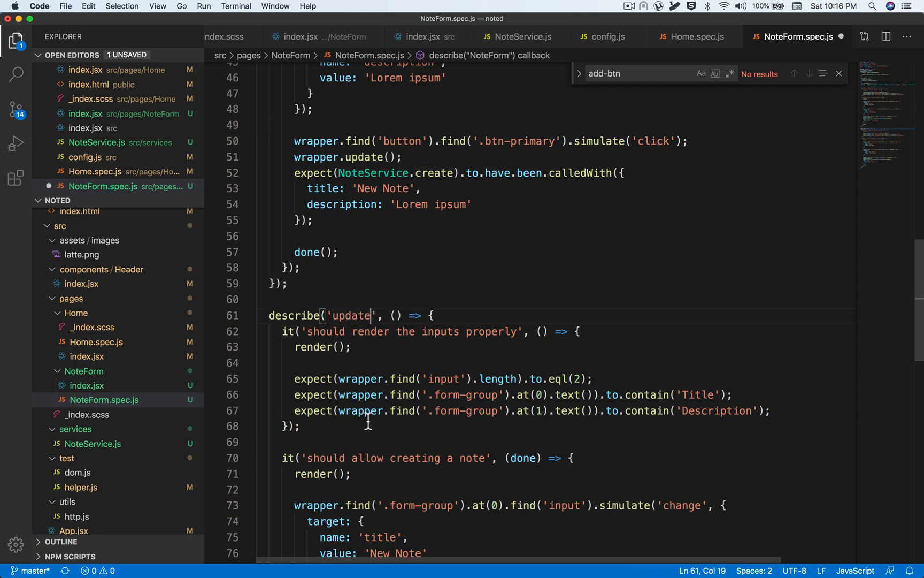
{"action": "left_click_drag", "start_coordinate": [285, 331], "coordinate": [301, 426]}
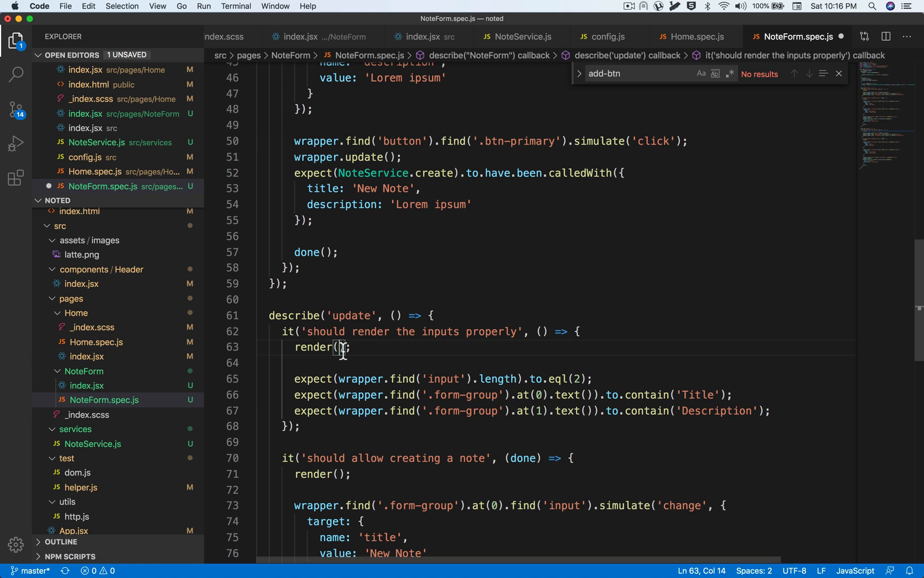
{"action": "mouse_move", "coordinate": [477, 344]}
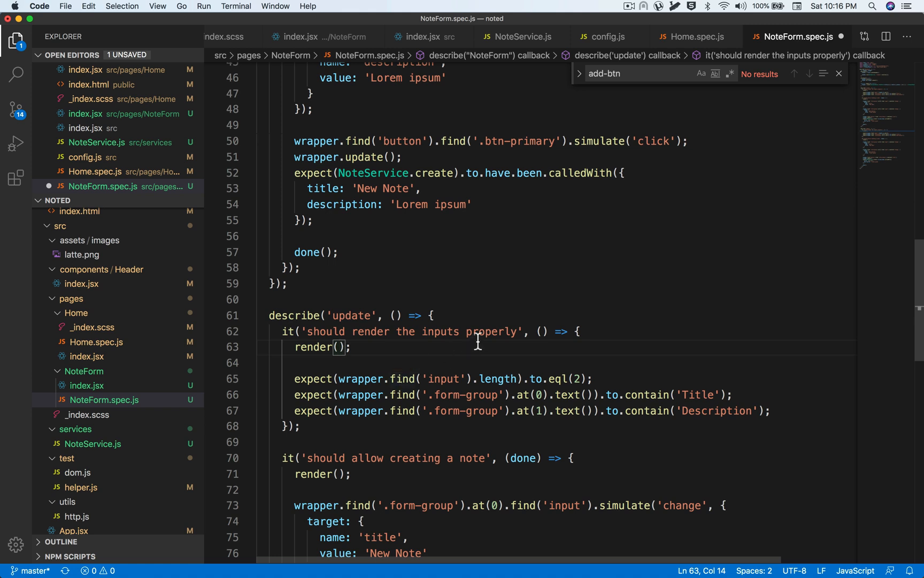
{"action": "mouse_move", "coordinate": [478, 340]}
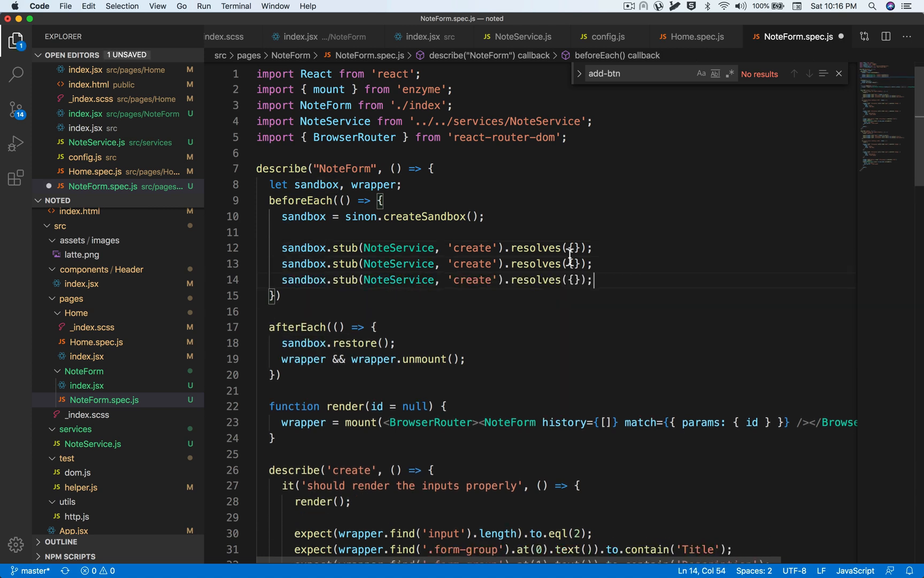
- Stub NoteService update, and get resolving { title: 'Note 1', description: 'Some random description' }
{"action": "type", "text": "updat"}
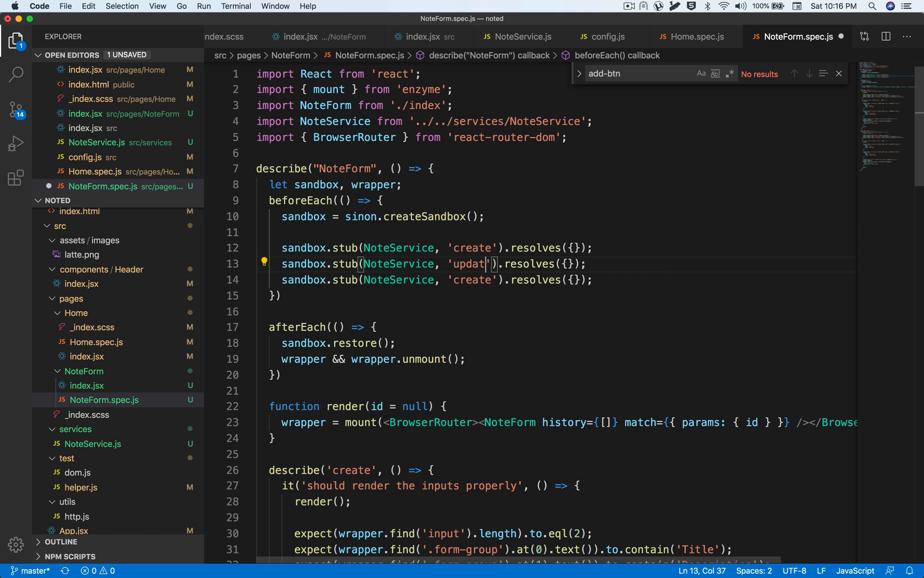
{"action": "type", "text": "e"}
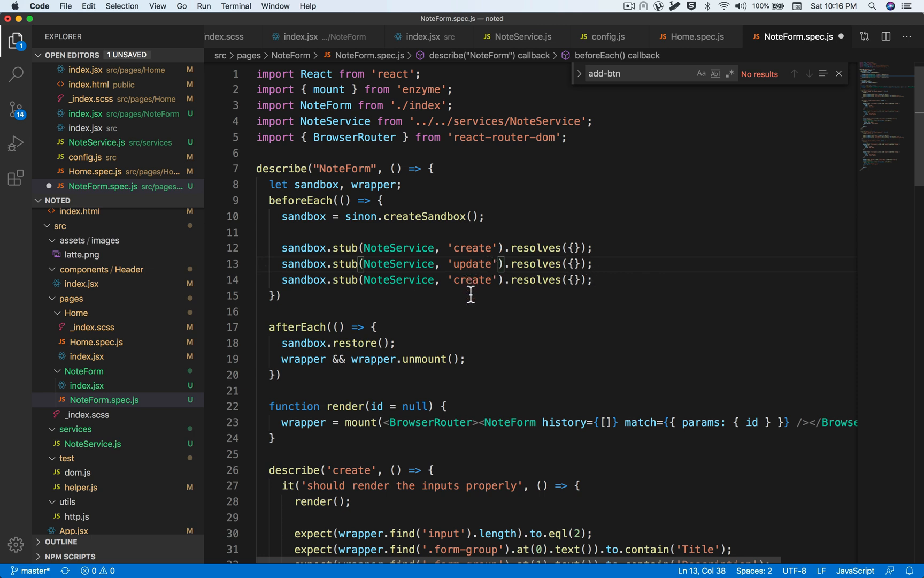
{"action": "type", "text": "get"}
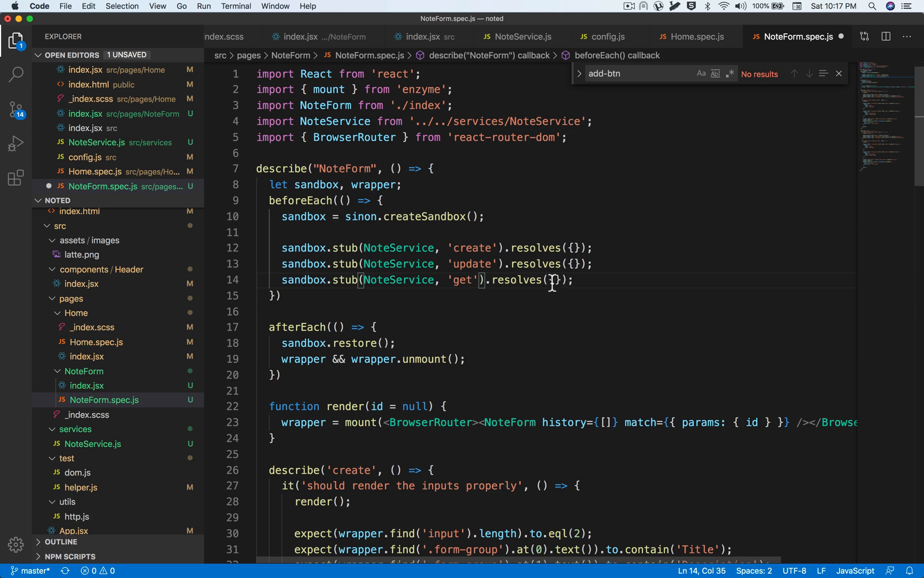
{"action": "type", "text": "title"}
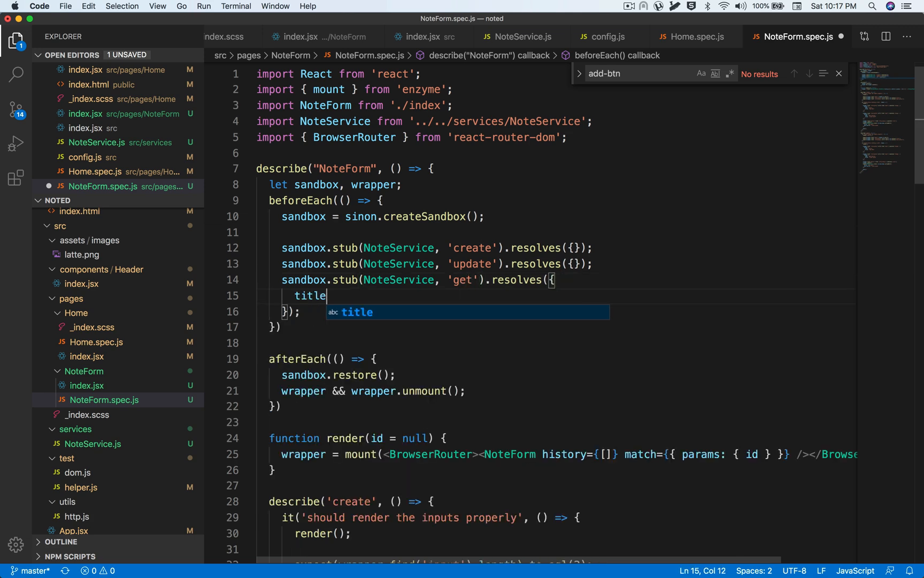
{"action": "type", "text": ": 'Note 1'"}
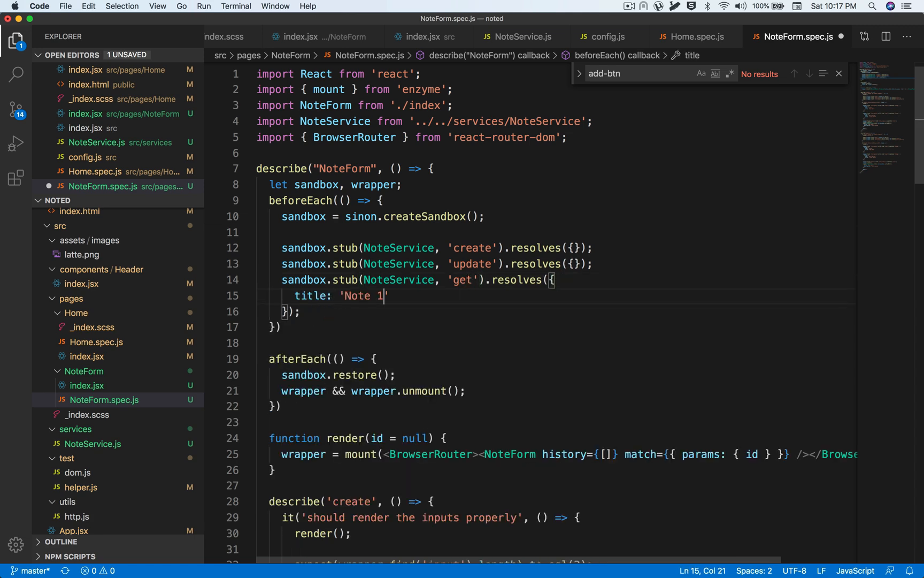
{"action": "type", "text": "description: '"}
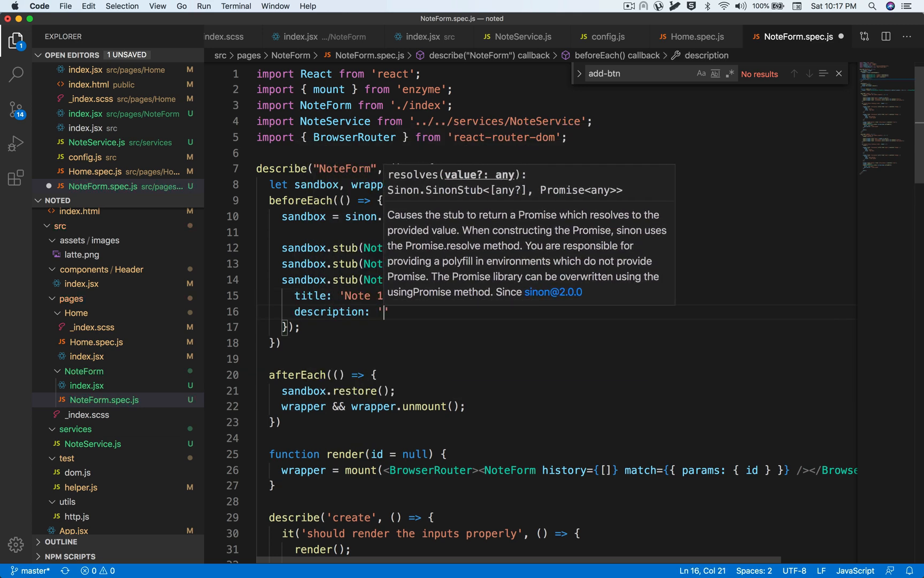
{"action": "type", "text": "Some d"}
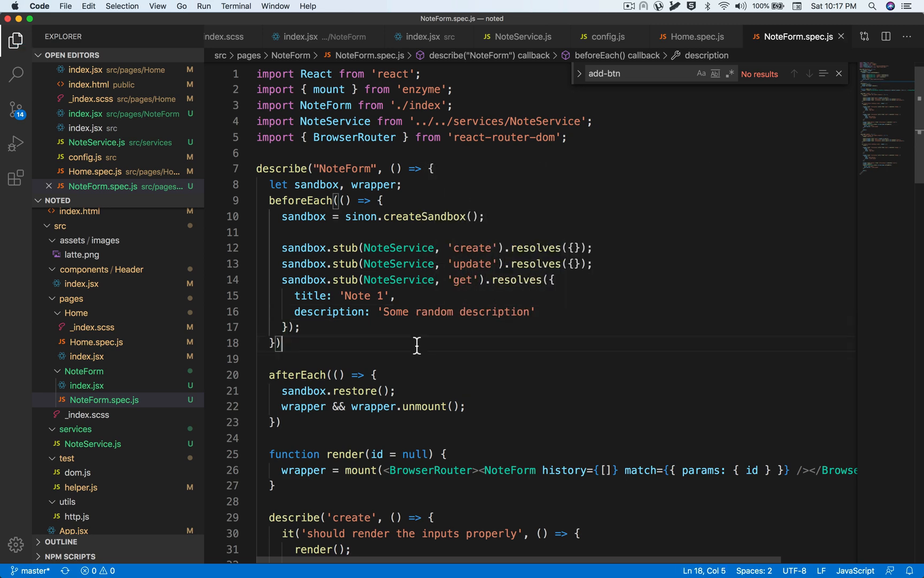
{"action": "scroll", "scroll_direction": "down", "scroll_amount": 3}
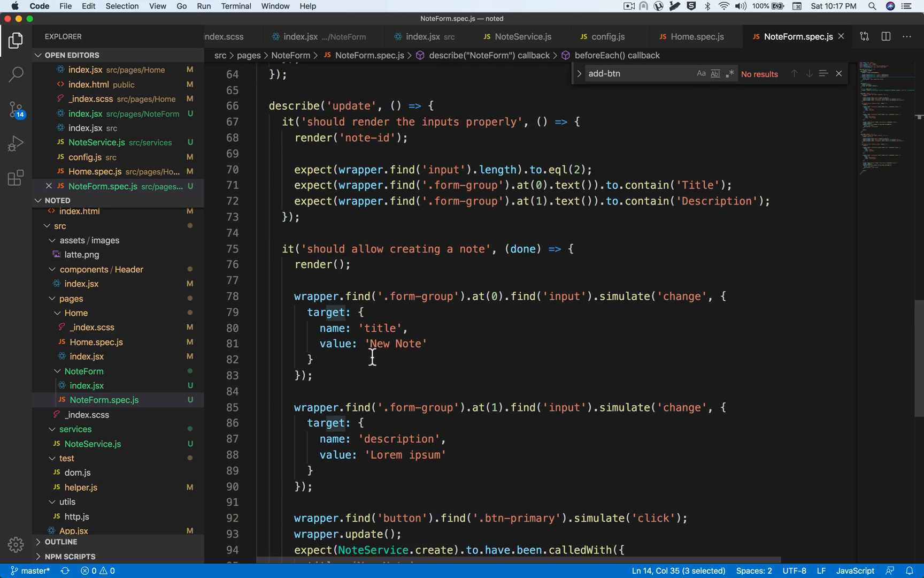
{"action": "mouse_move", "coordinate": [674, 180]}
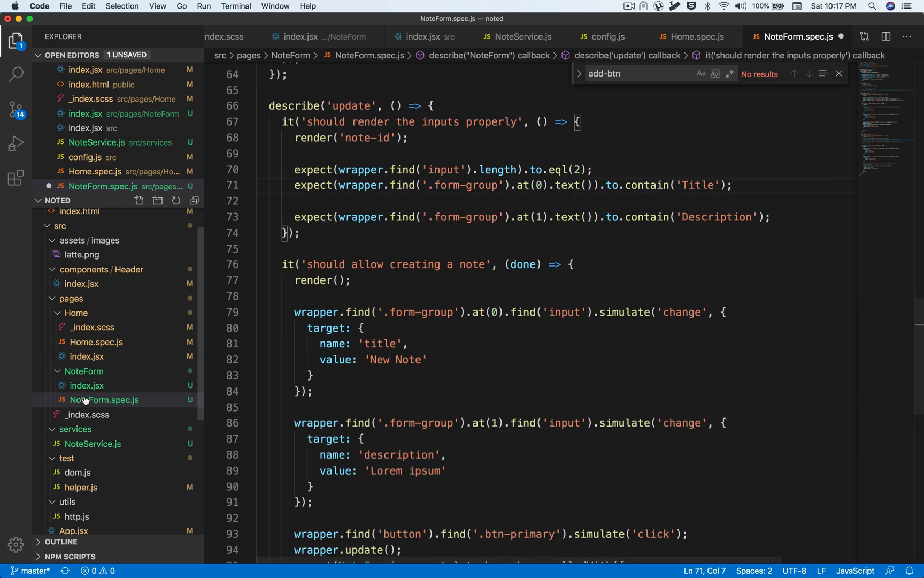
- Look up the title input's value attribute in the NoteForm index.jsx source
{"action": "left_click", "coordinate": [87, 385]}
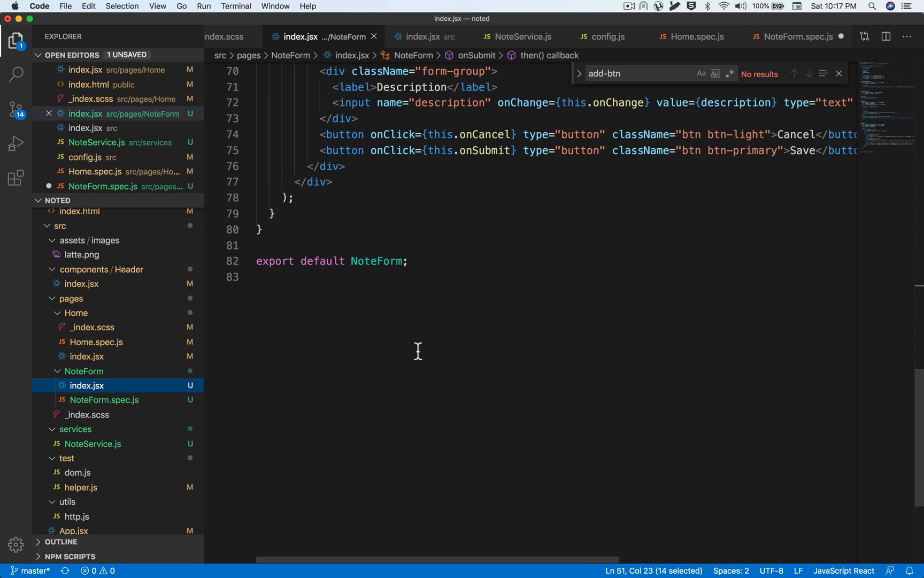
{"action": "double_click", "coordinate": [354, 213]}
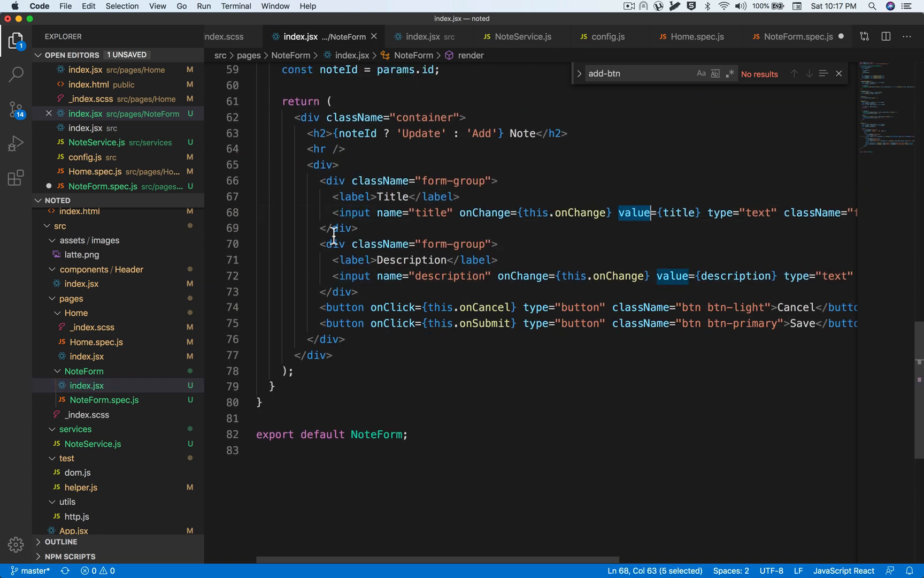
{"action": "left_click", "coordinate": [87, 385]}
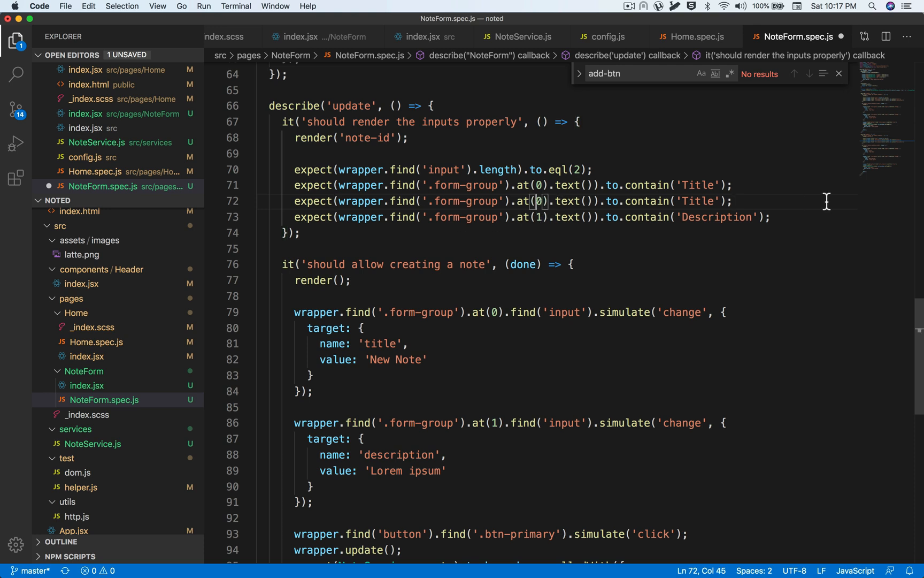
- Assert the update test's two inputs contain 'Note 1' and 'Some random description'
{"action": "type", "text": ".find('input')"}
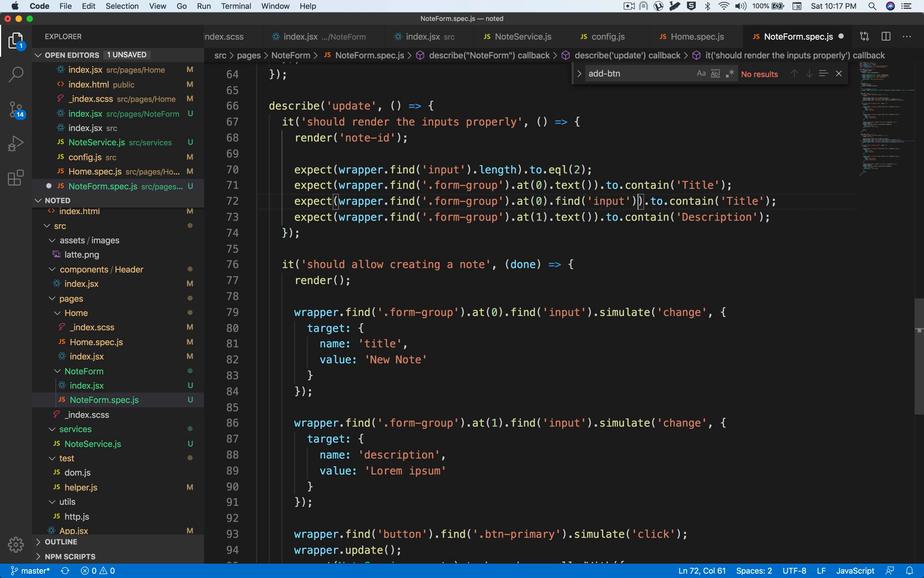
{"action": "type", "text": ".props()"}
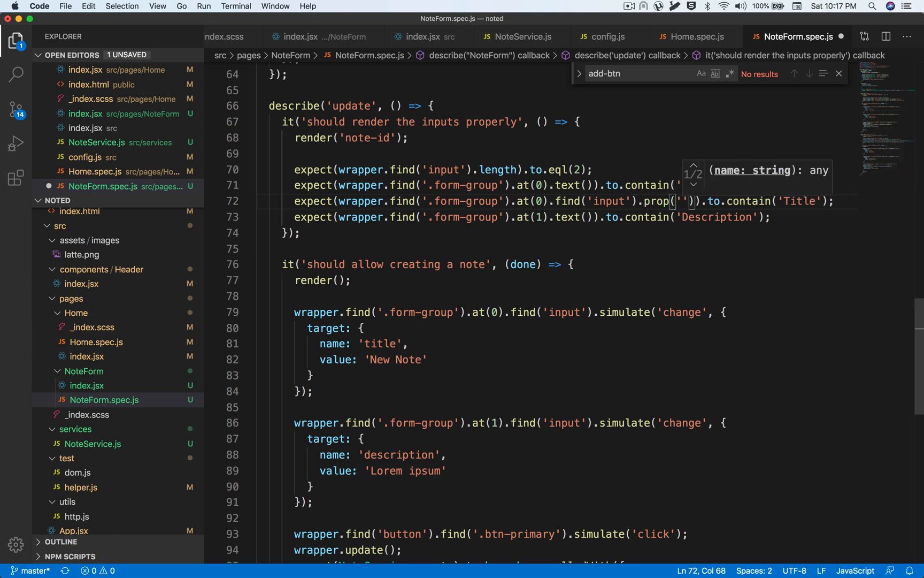
{"action": "type", "text": "c"}
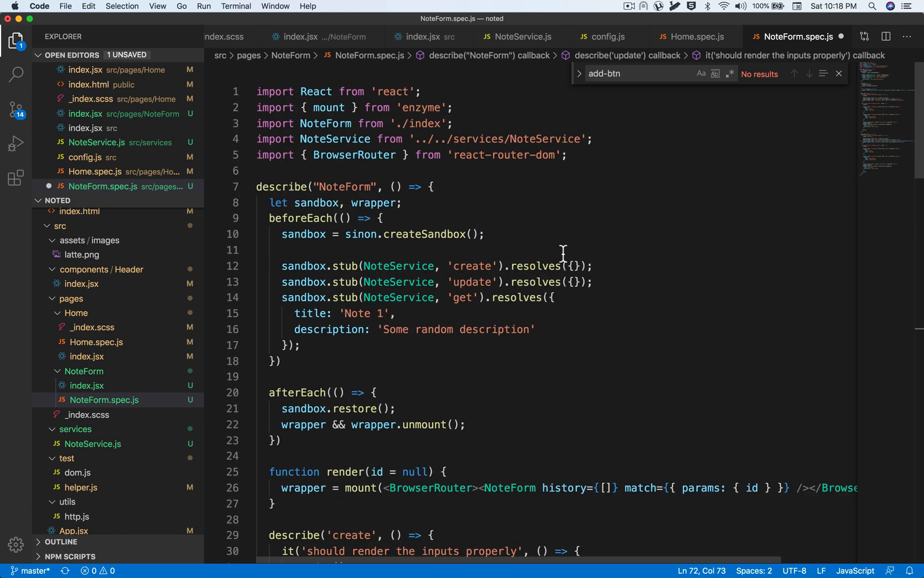
{"action": "scroll", "scroll_direction": "down", "scroll_amount": 3}
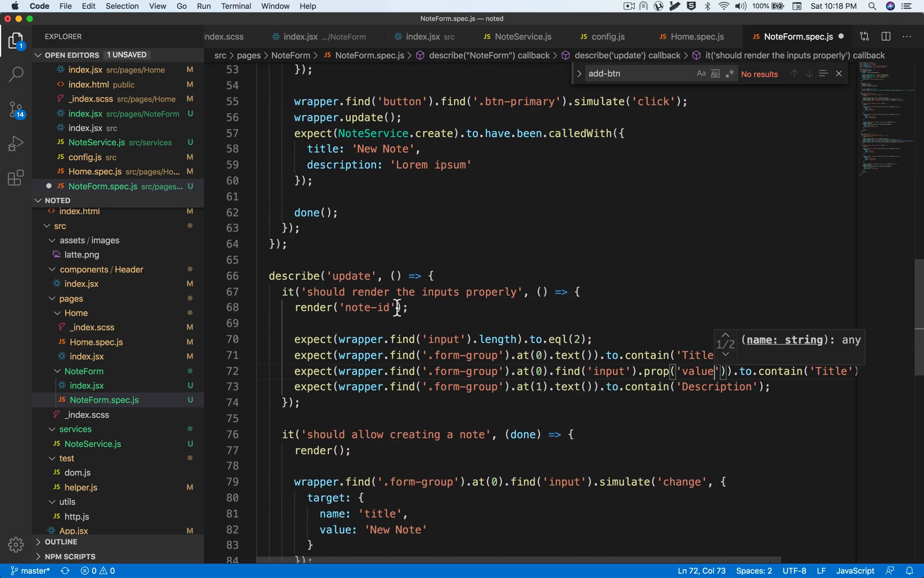
{"action": "type", "text": "Note 1"}
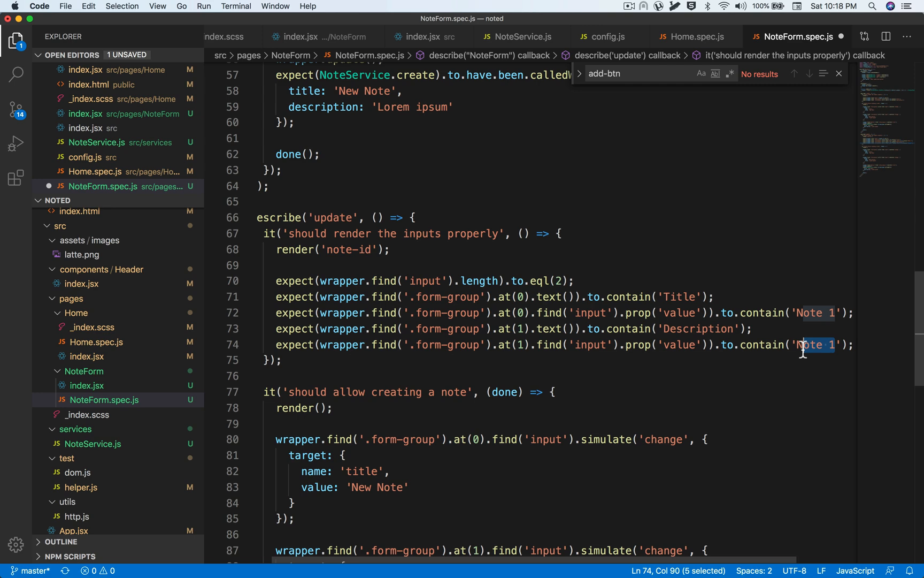
{"action": "type", "text": "Some random description"}
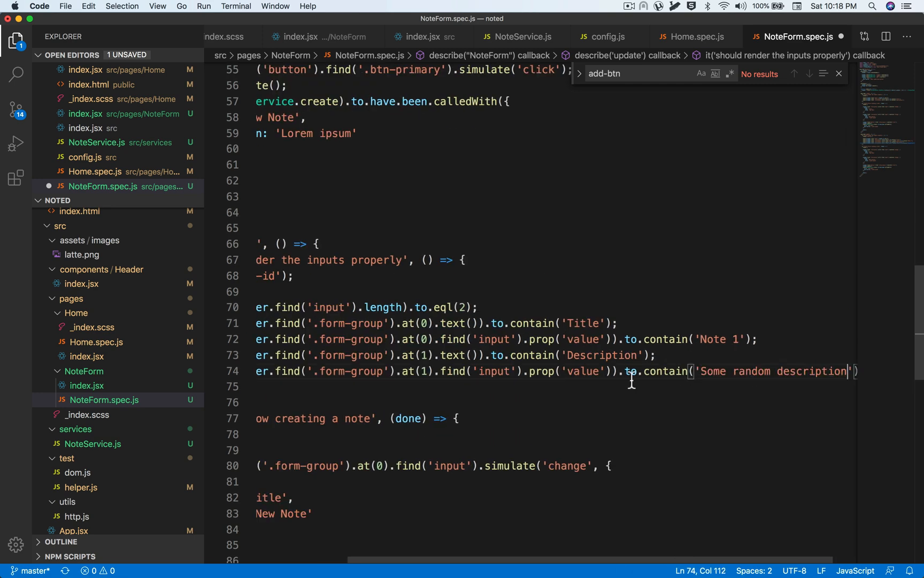
{"action": "scroll", "scroll_direction": "down", "scroll_amount": 3}
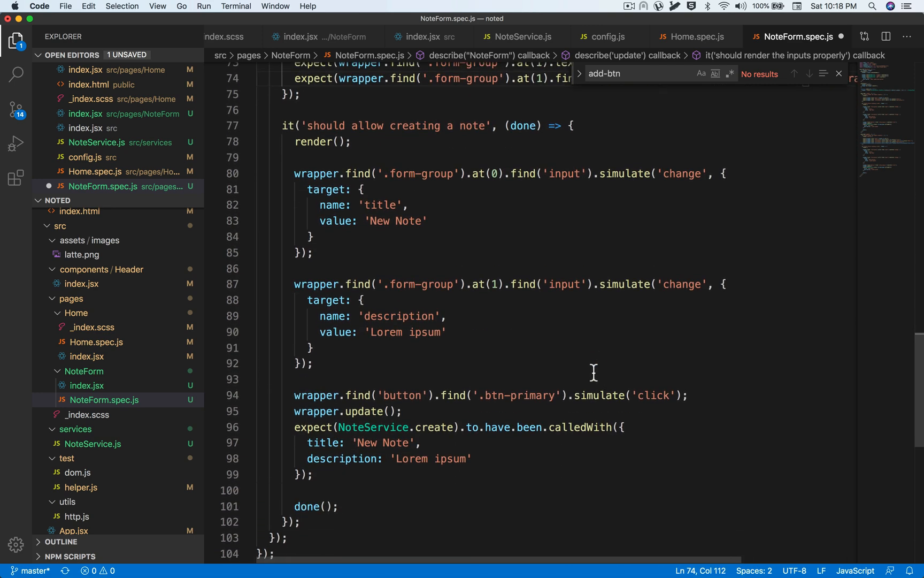
- Mark the creating test xit and wrap wrapper.update() and the assertions in setTimeout
{"action": "type", "text": "x"}
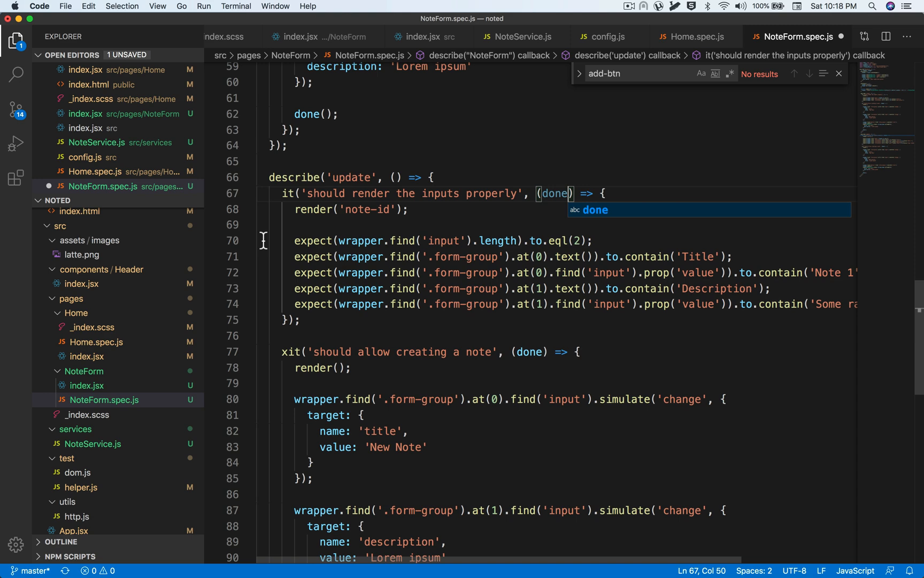
{"action": "key", "text": "enter"}
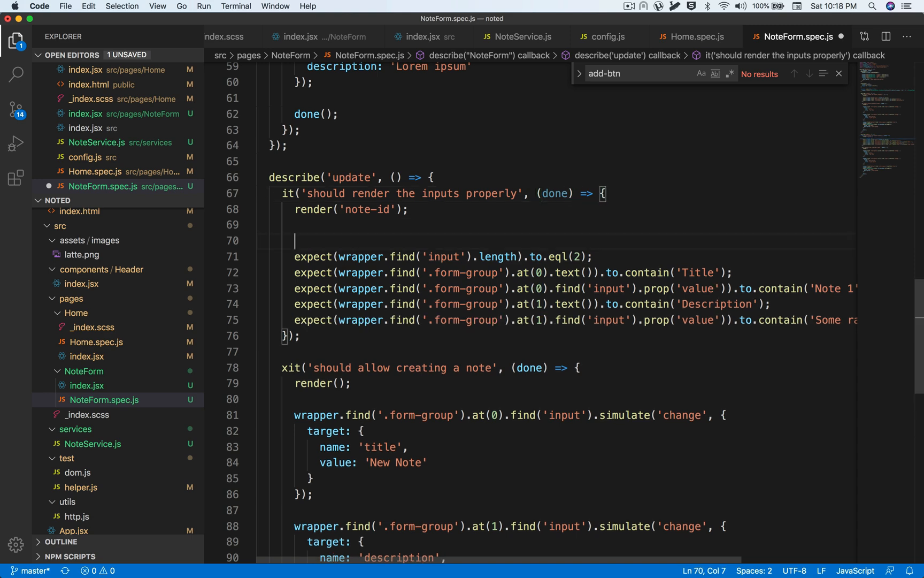
{"action": "type", "text": "wrapper.f"}
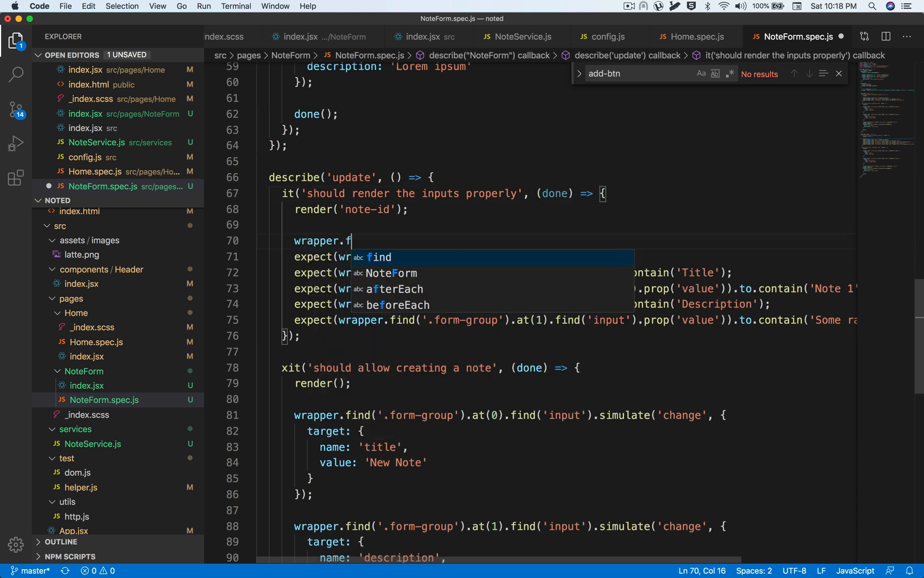
{"action": "type", "text": "update();"}
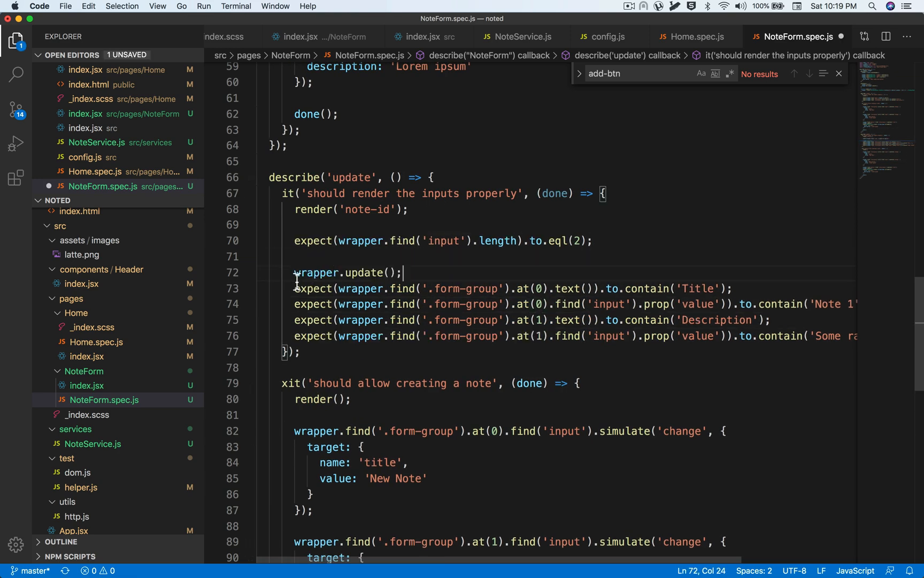
{"action": "type", "text": "setTimeout(() => {"}
{"action": "type", "text": "done();"}
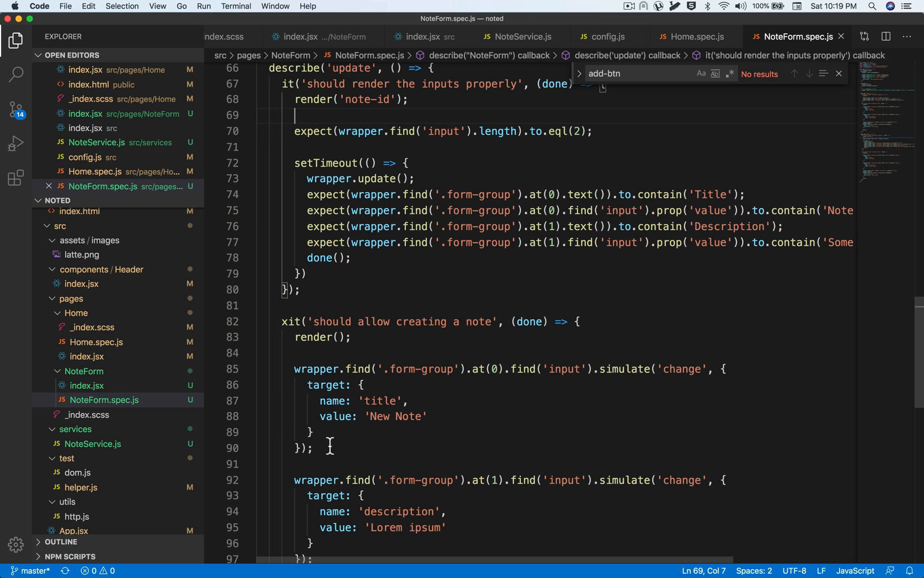
- Rename to 'should allow updating a note', render 'note-id', and expect NoteService.update
{"action": "scroll", "scroll_direction": "down", "scroll_amount": 3}
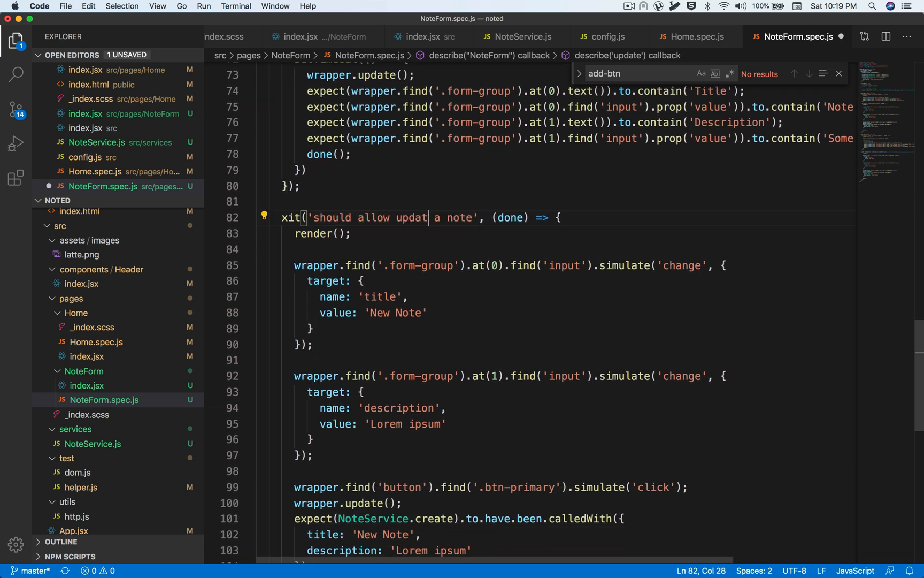
{"action": "type", "text": "ing"}
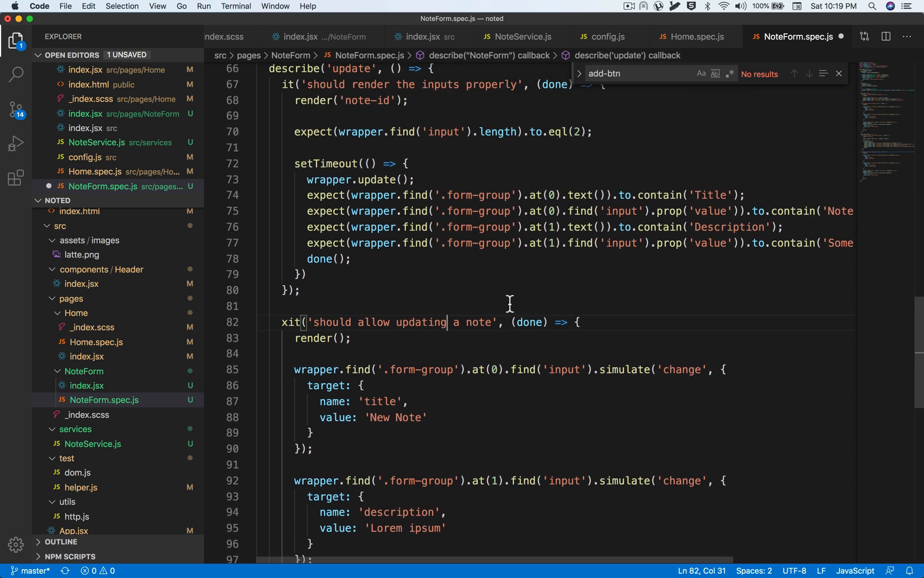
{"action": "scroll", "scroll_direction": "down", "scroll_amount": 3}
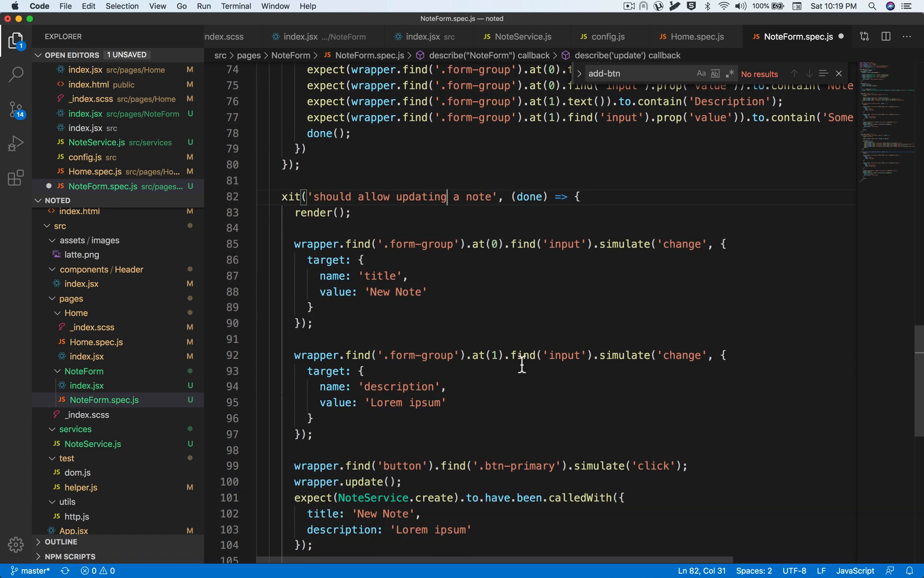
{"action": "double_click", "coordinate": [395, 292]}
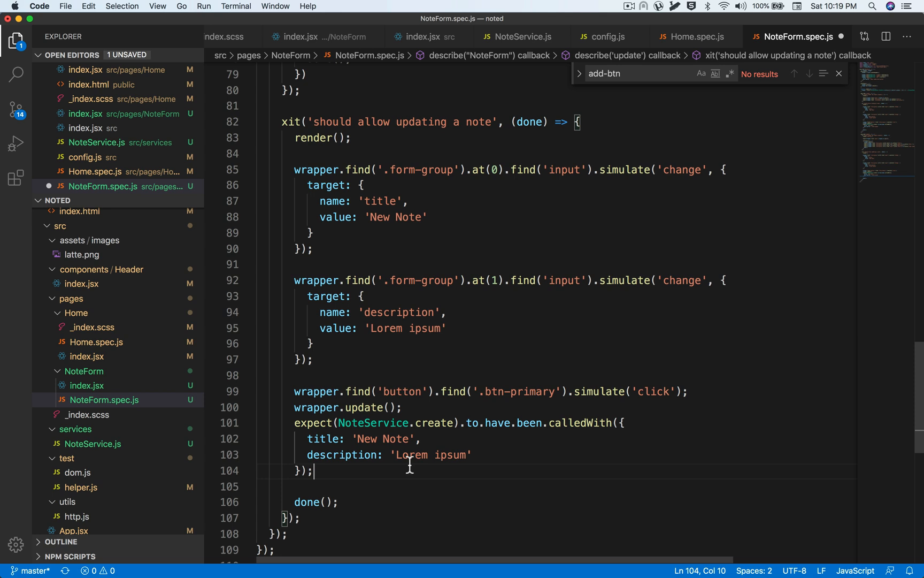
{"action": "double_click", "coordinate": [434, 423]}
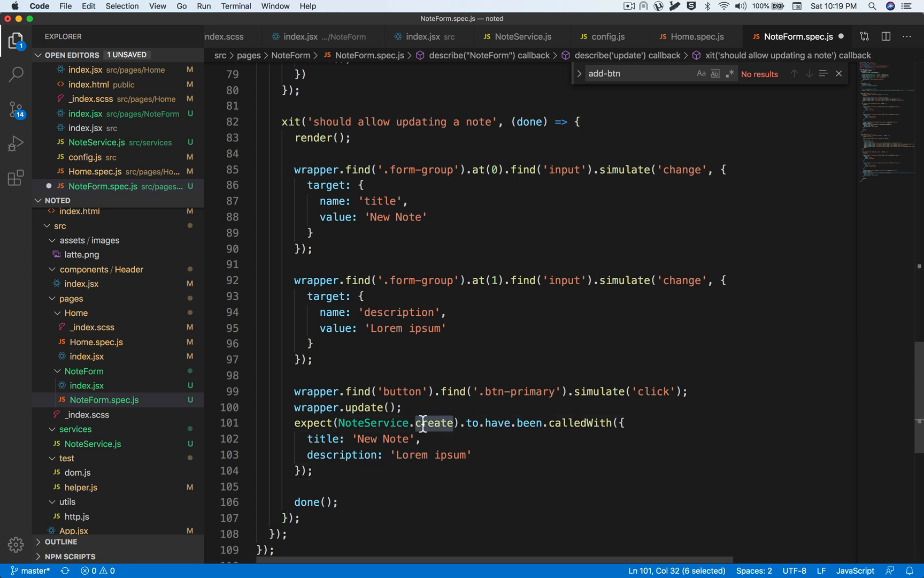
{"action": "type", "text": "update"}
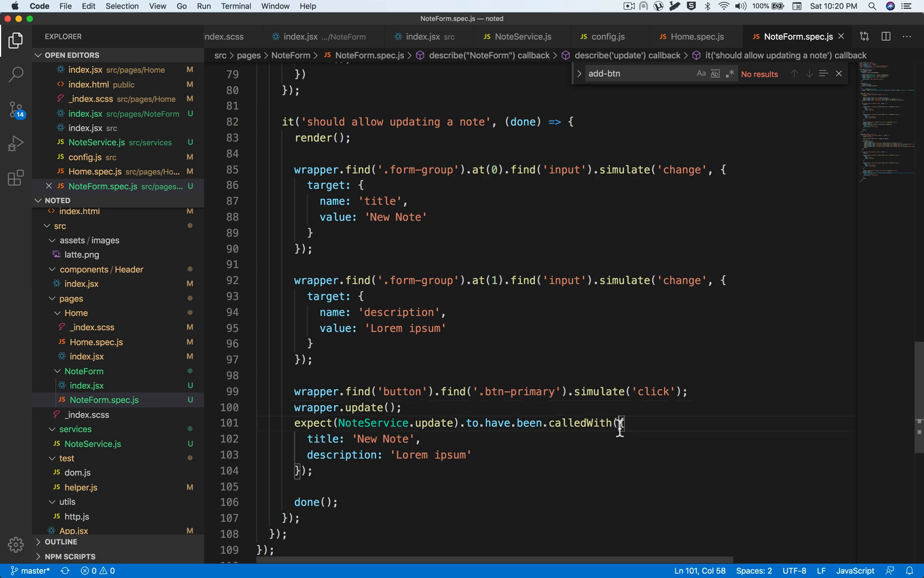
{"action": "mouse_move", "coordinate": [746, 432]}
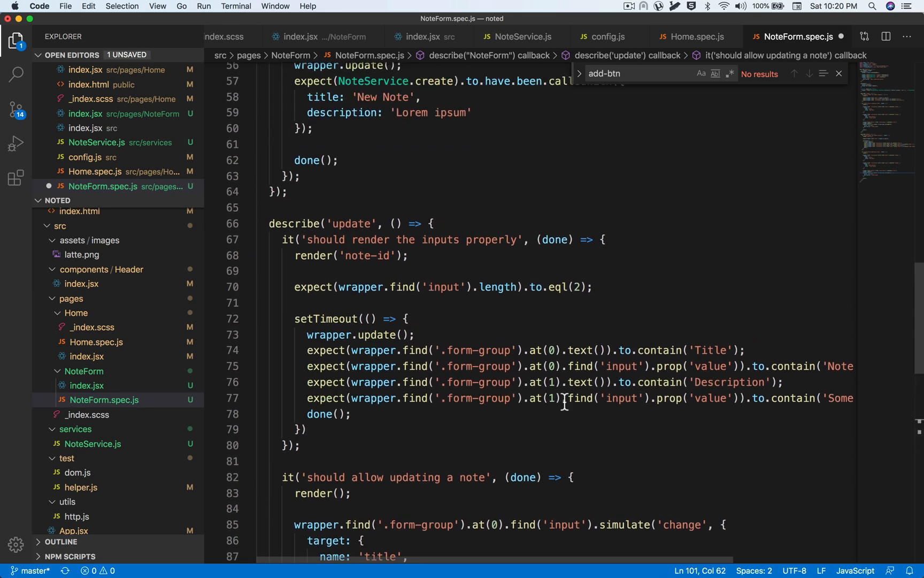
{"action": "double_click", "coordinate": [361, 256]}
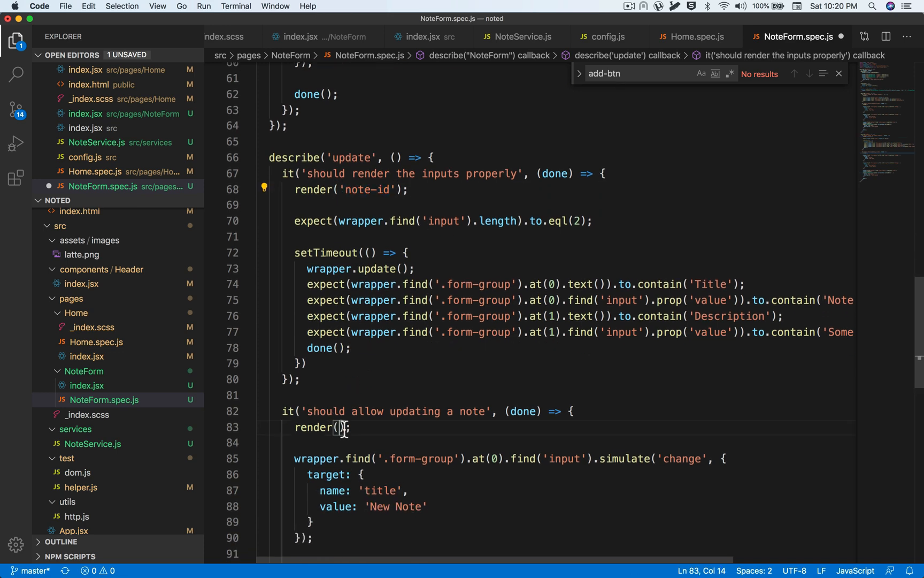
{"action": "scroll", "scroll_direction": "down", "scroll_amount": 3}
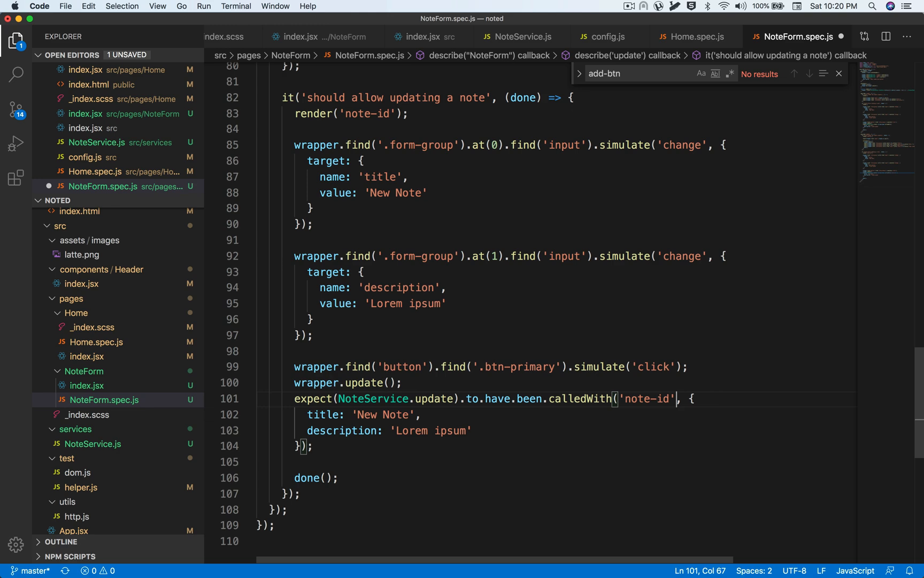